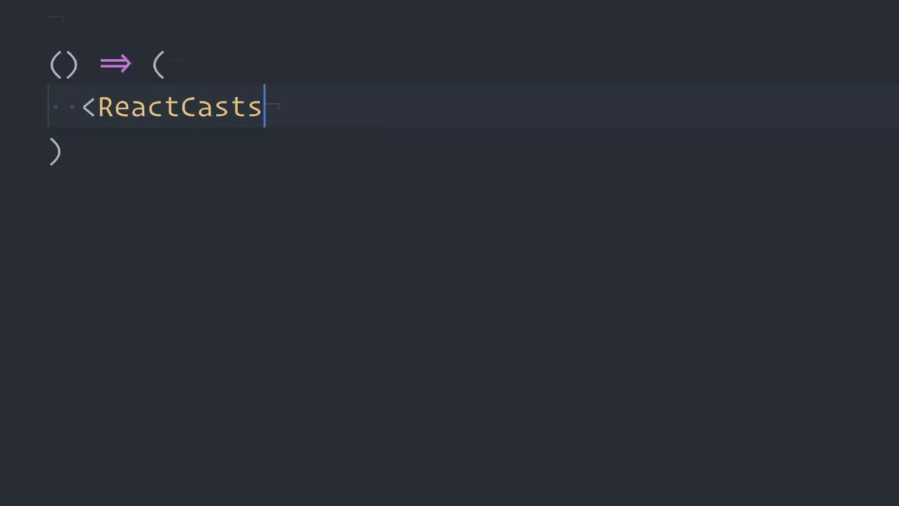
Step: Show the 'Higher Order Components' episode title snippet before opening the ContactList project
{"action": "type", "text": "episode={1}>"}
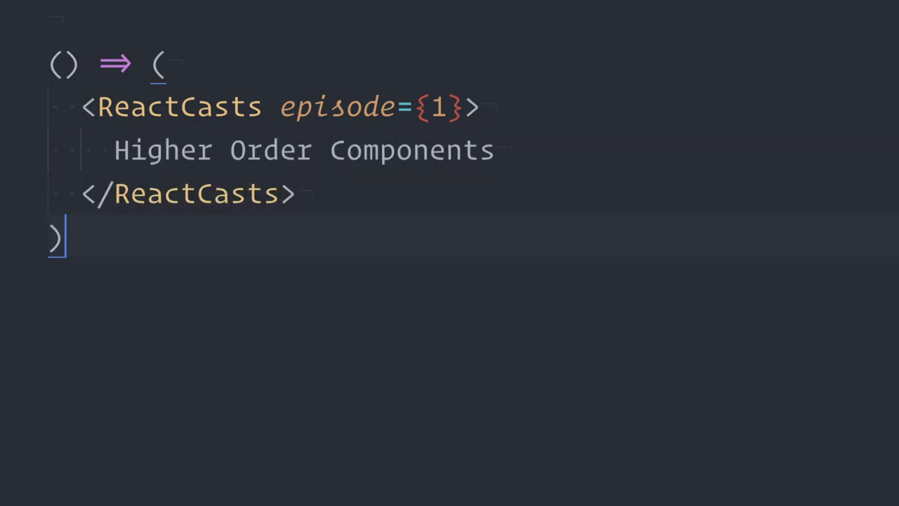
{"action": "type", "text": "// with @c"}
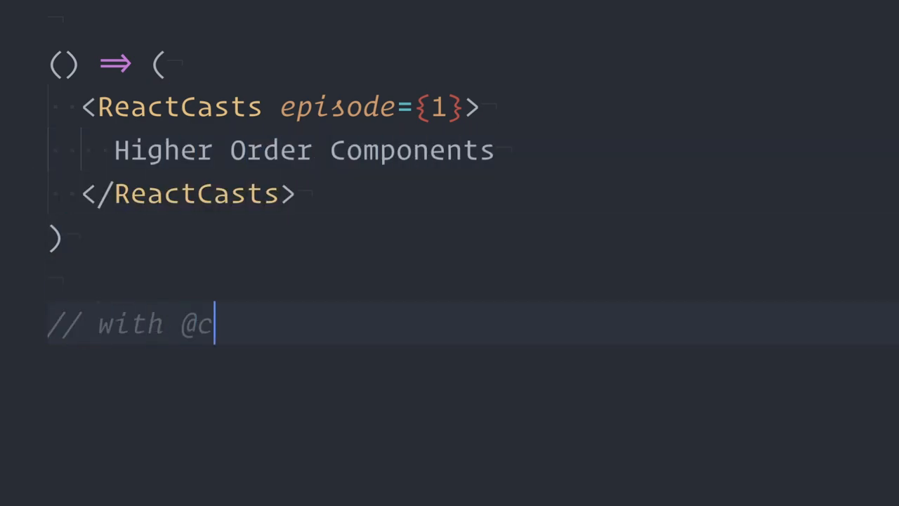
{"action": "type", "text": "assiozen"}
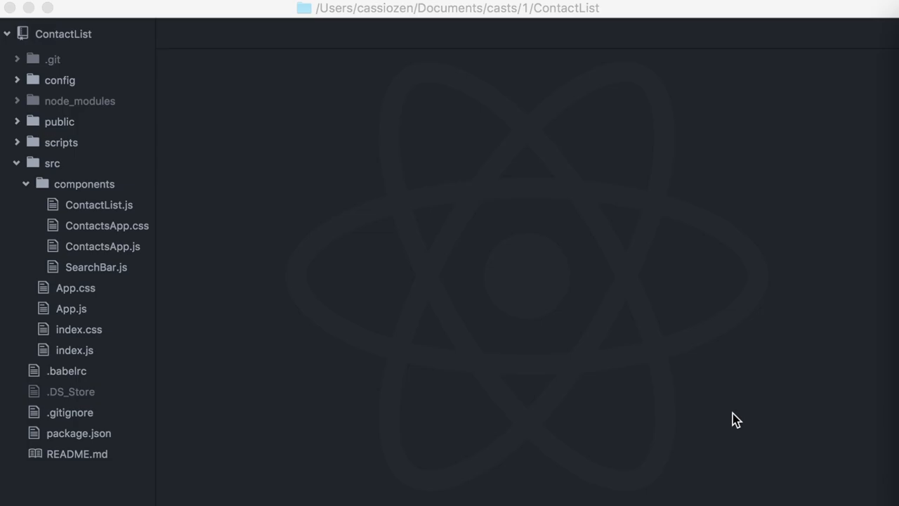
{"action": "mouse_move", "coordinate": [505, 314]}
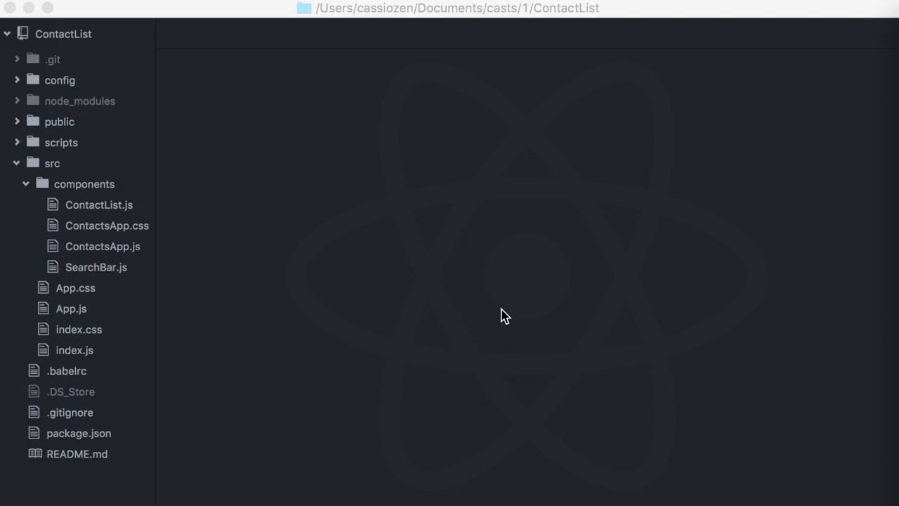
{"action": "mouse_move", "coordinate": [494, 132]}
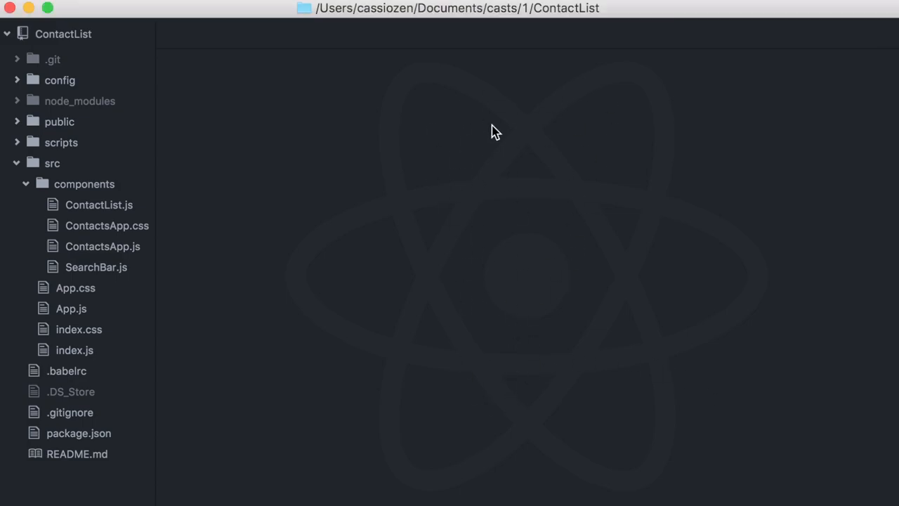
{"action": "mouse_move", "coordinate": [199, 273]}
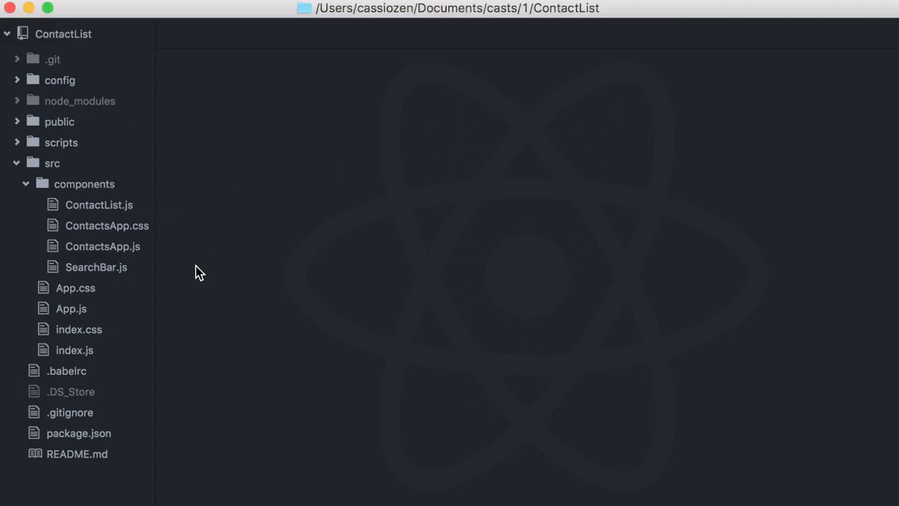
Step: Review ContactsApp.js: the contacts prop shape and the SearchBar and ContactList in render
{"action": "left_click", "coordinate": [102, 246]}
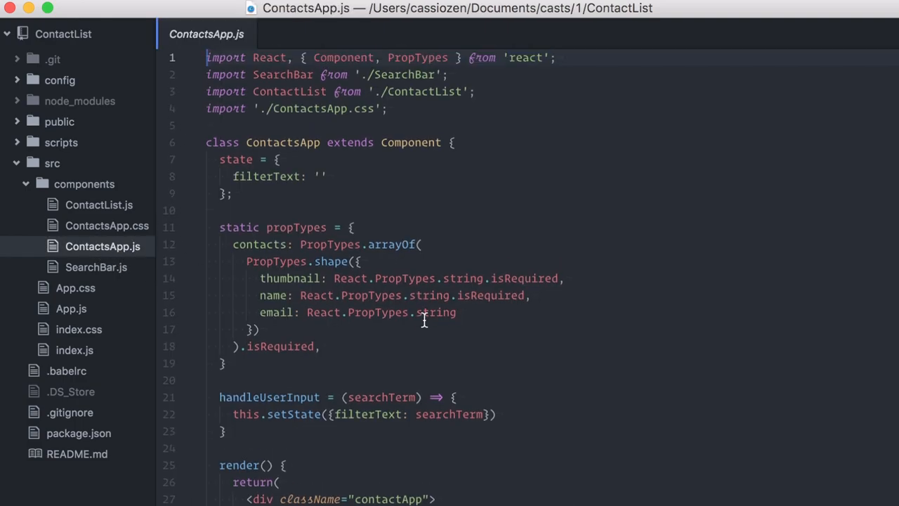
{"action": "double_click", "coordinate": [259, 244]}
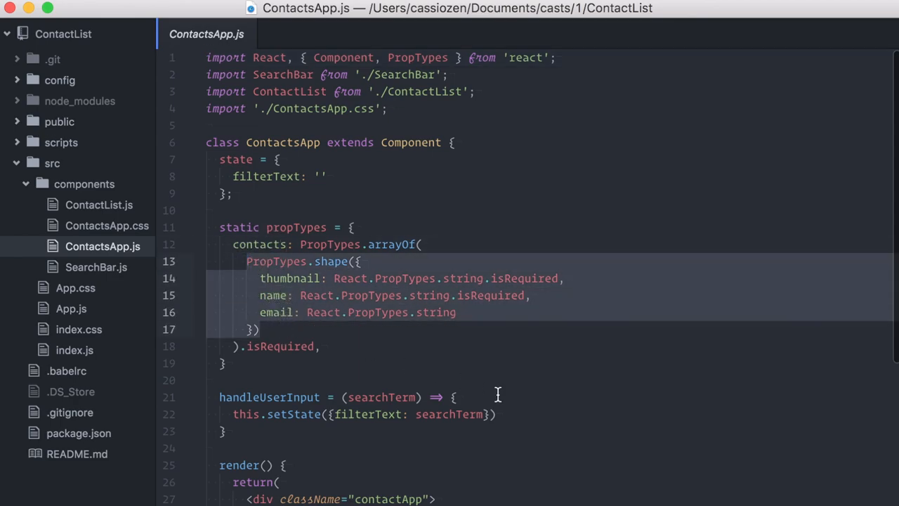
{"action": "scroll", "scroll_direction": "down", "scroll_amount": 3}
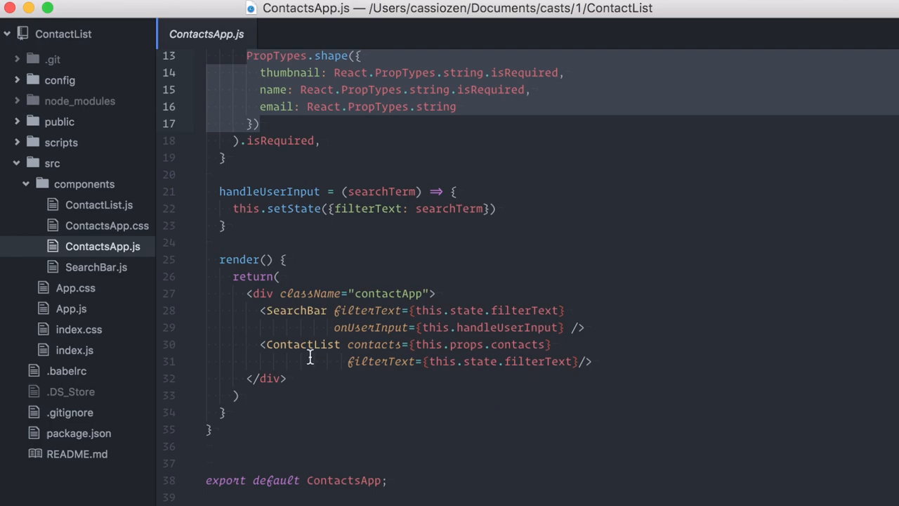
{"action": "double_click", "coordinate": [303, 344]}
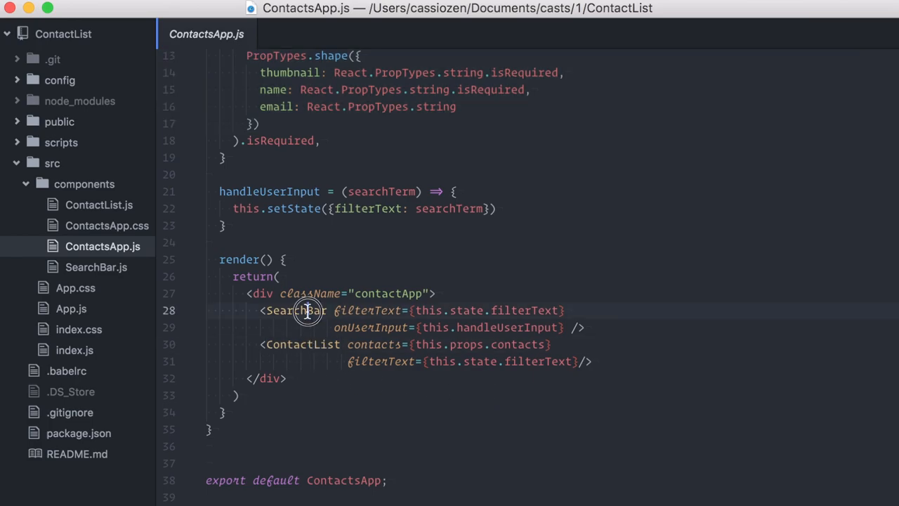
{"action": "double_click", "coordinate": [295, 310]}
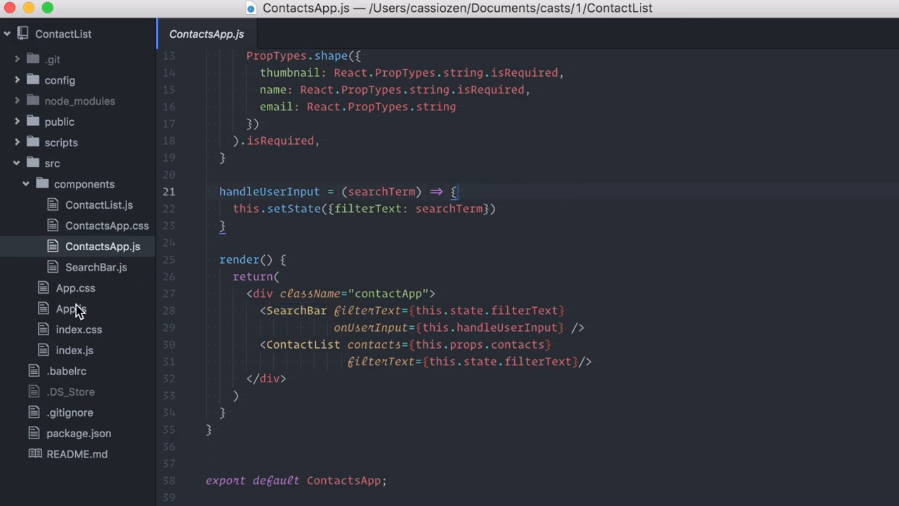
Step: Review App.js componentDidMount fetching random users from the API
{"action": "left_click", "coordinate": [70, 309]}
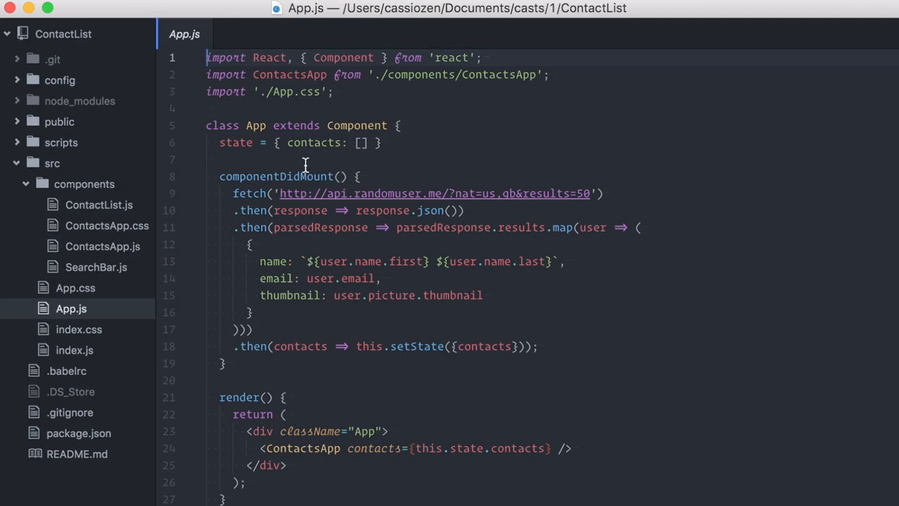
{"action": "double_click", "coordinate": [275, 176]}
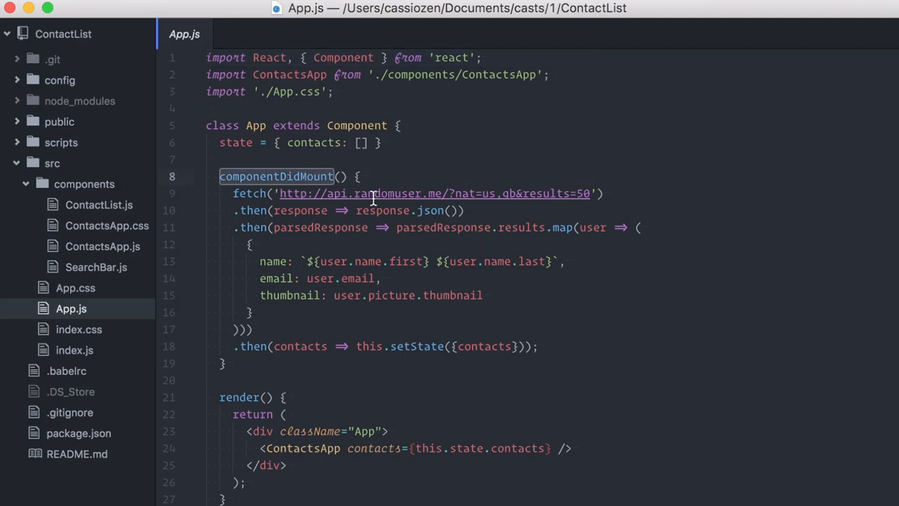
{"action": "double_click", "coordinate": [386, 194]}
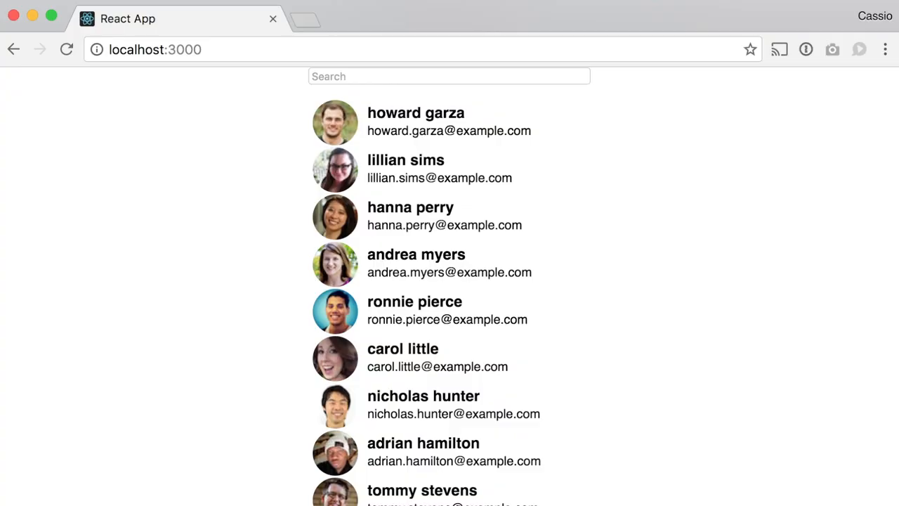
Step: Filter the running contact list with the search term 'ca', then return to App.js
{"action": "scroll", "scroll_direction": "down", "scroll_amount": 3}
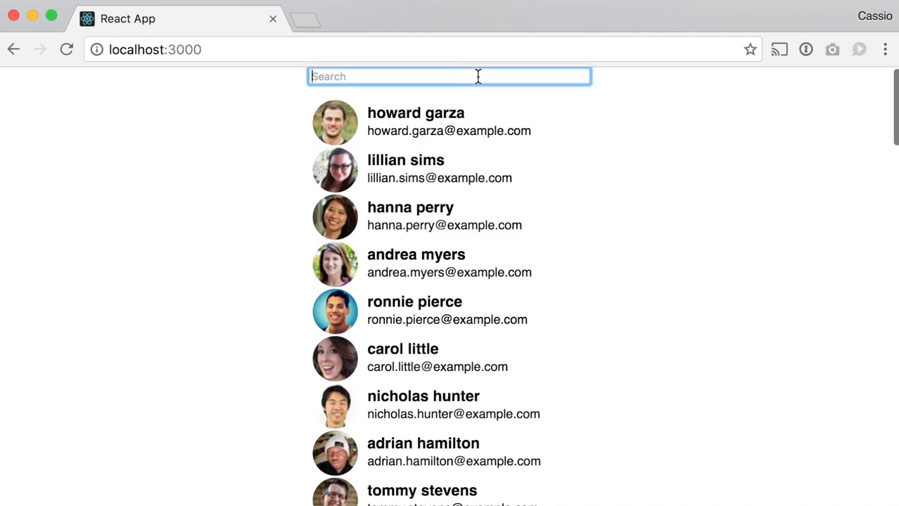
{"action": "type", "text": "ca"}
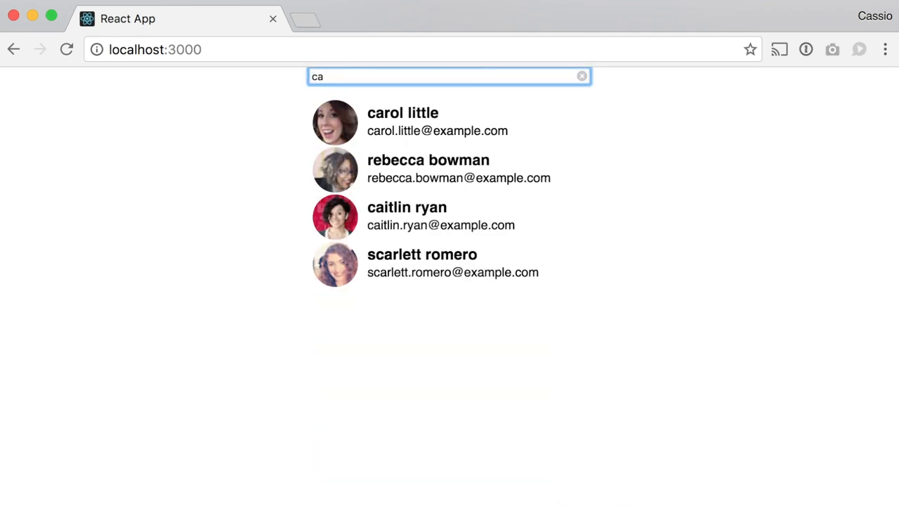
{"action": "left_click", "coordinate": [581, 76]}
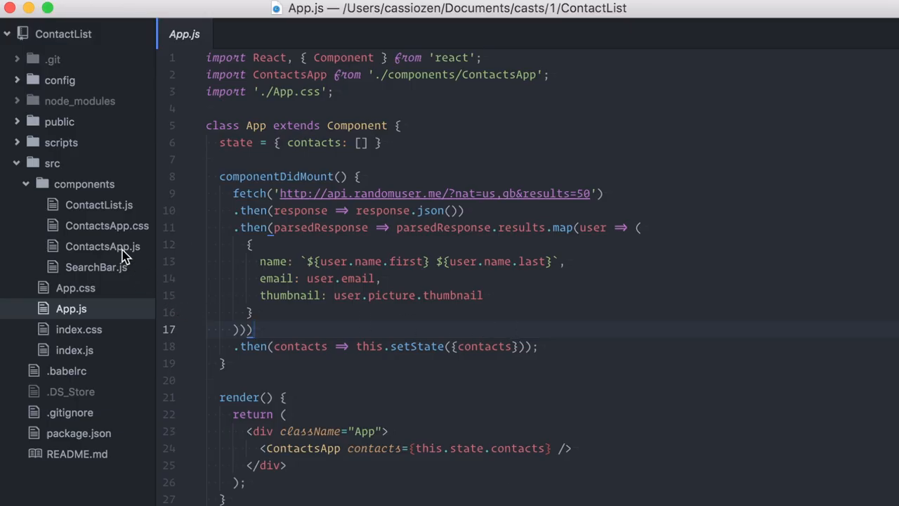
Step: Create an HOC folder under src with a new empty LoaderHOC.js file
{"action": "left_click", "coordinate": [103, 245]}
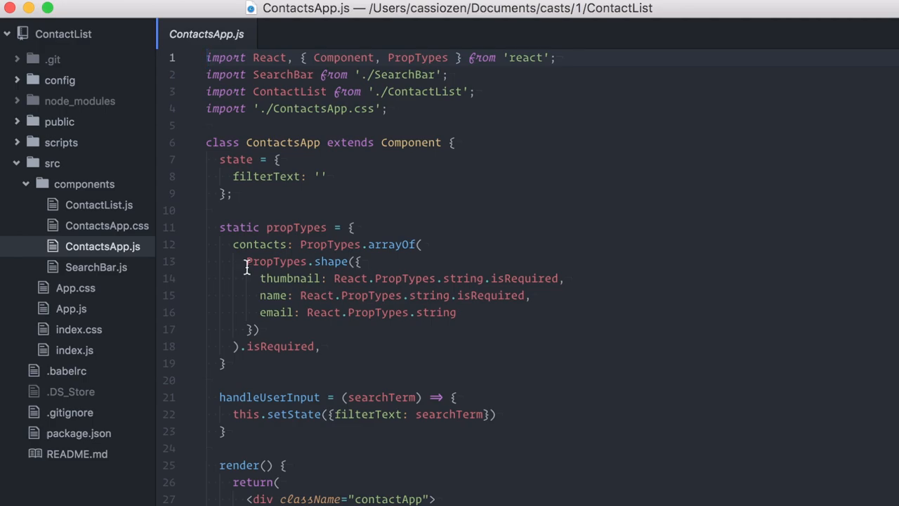
{"action": "right_click", "coordinate": [85, 182]}
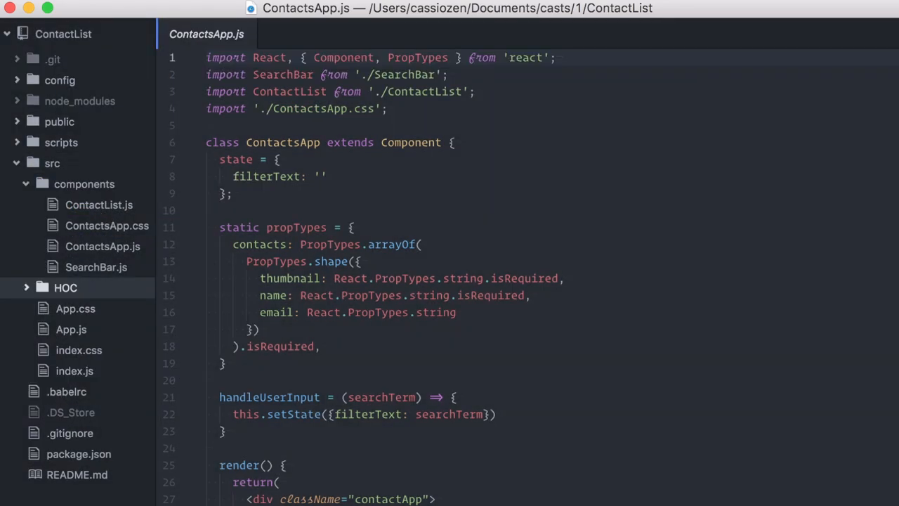
{"action": "right_click", "coordinate": [64, 287]}
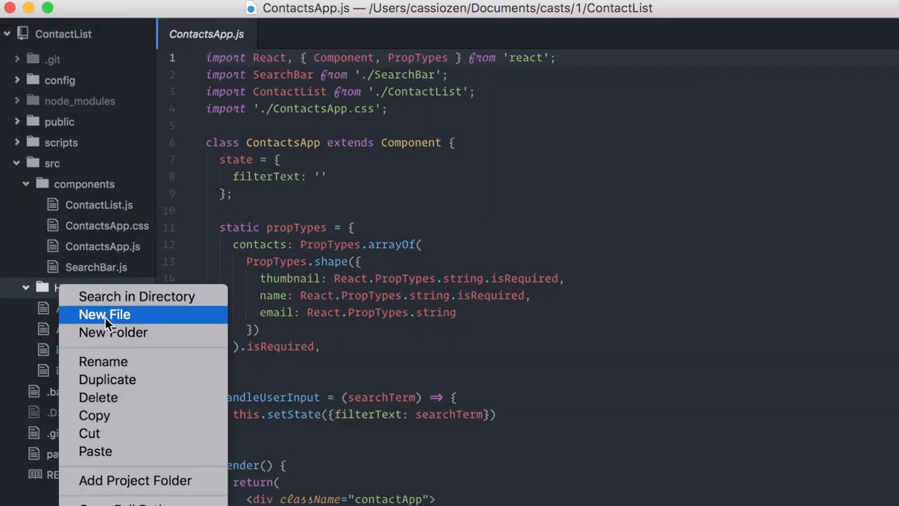
{"action": "left_click", "coordinate": [104, 314]}
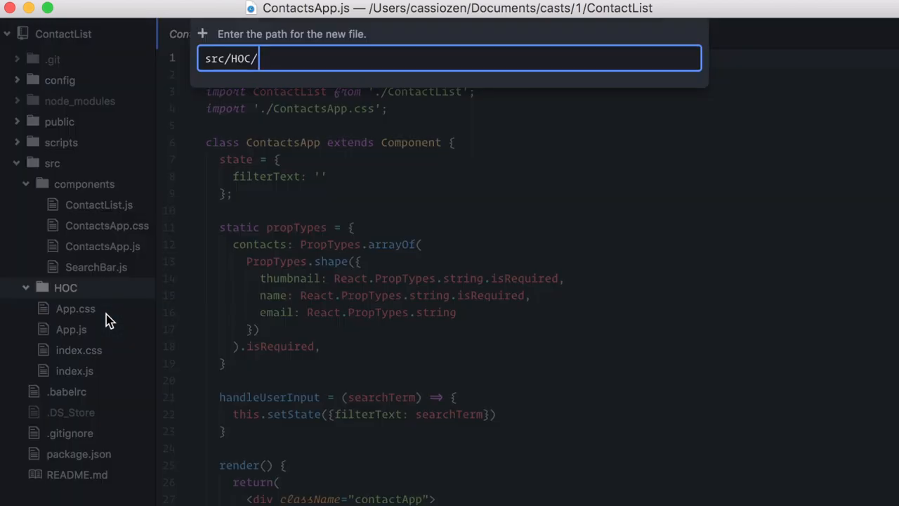
{"action": "type", "text": "Loader"}
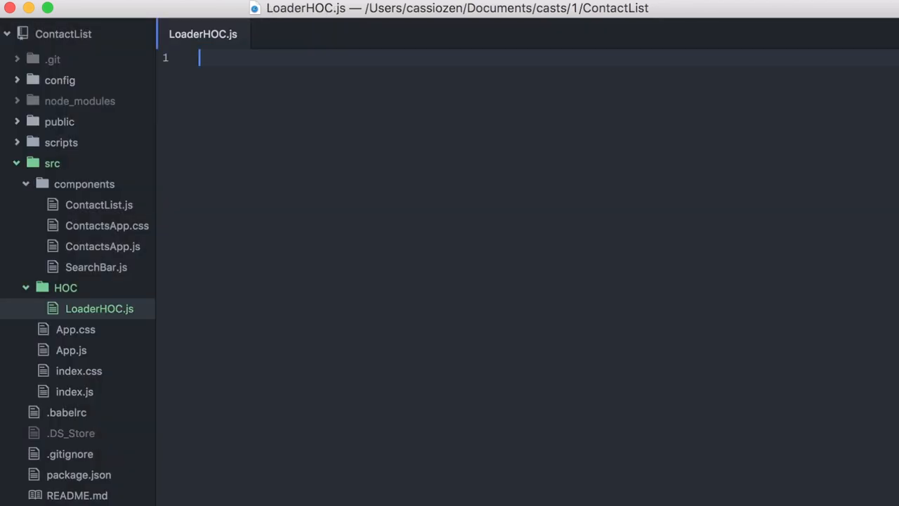
{"action": "mouse_move", "coordinate": [98, 309]}
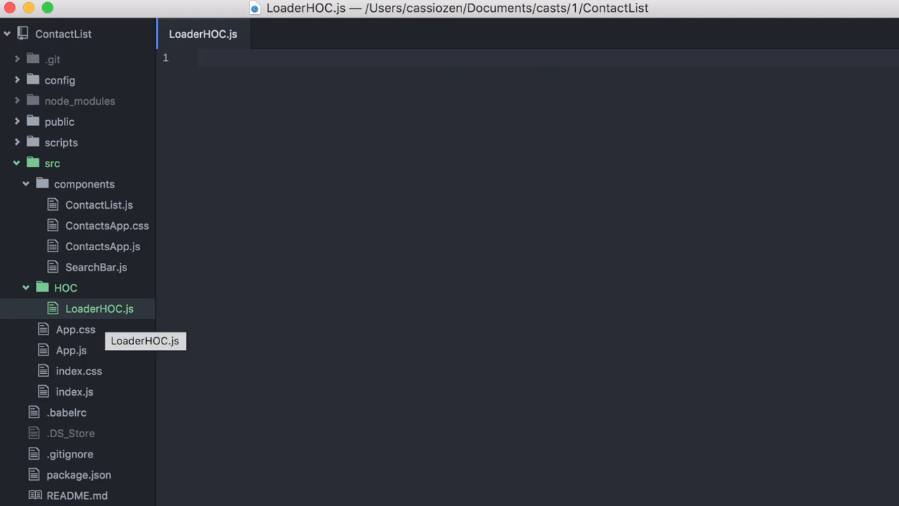
Step: Write the LoaderHOC arrow function taking WrappedComponent and returning a class
{"action": "left_click", "coordinate": [199, 57]}
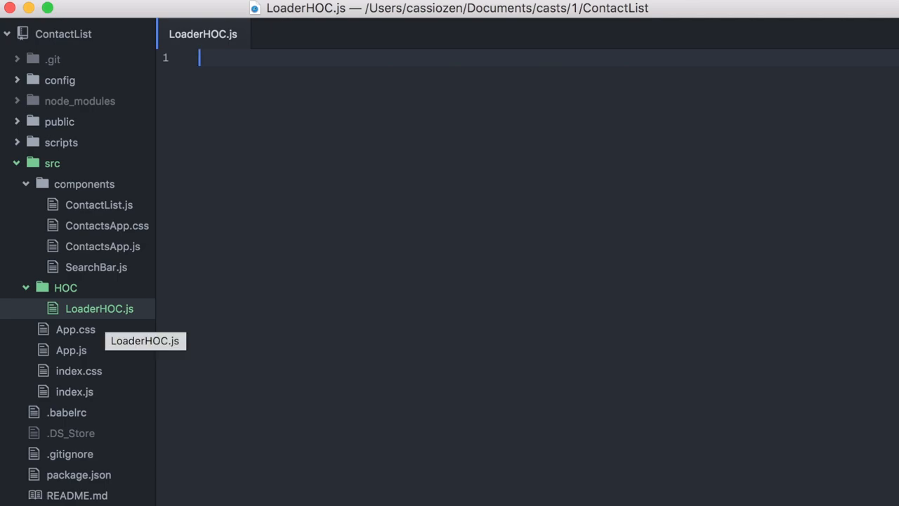
{"action": "type", "text": "const"}
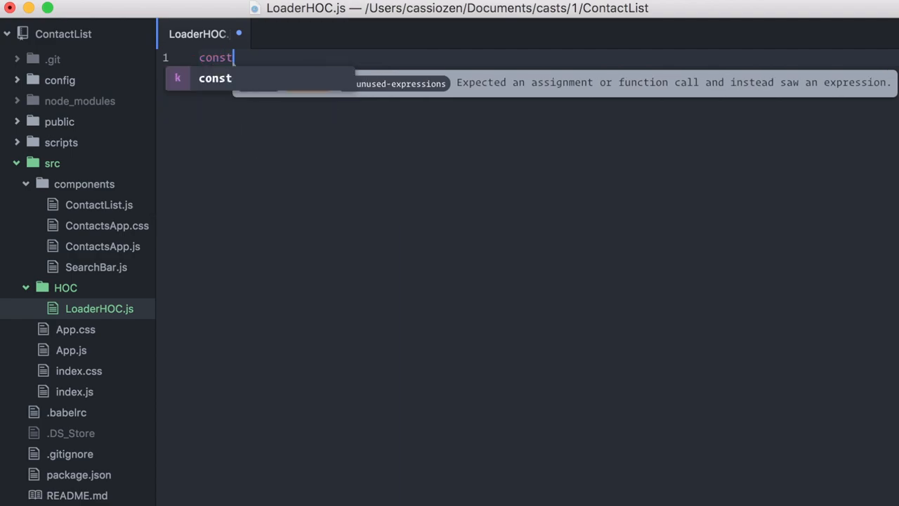
{"action": "type", "text": "Loader"}
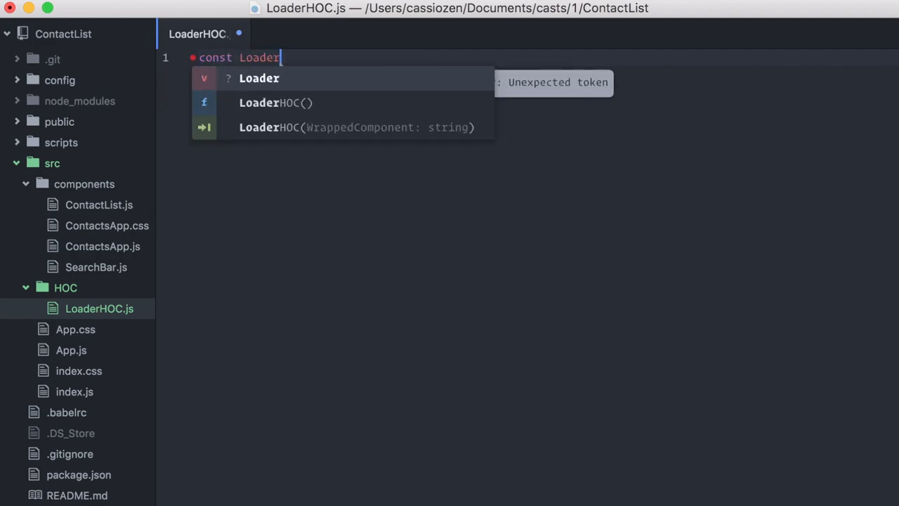
{"action": "type", "text": "HOC"}
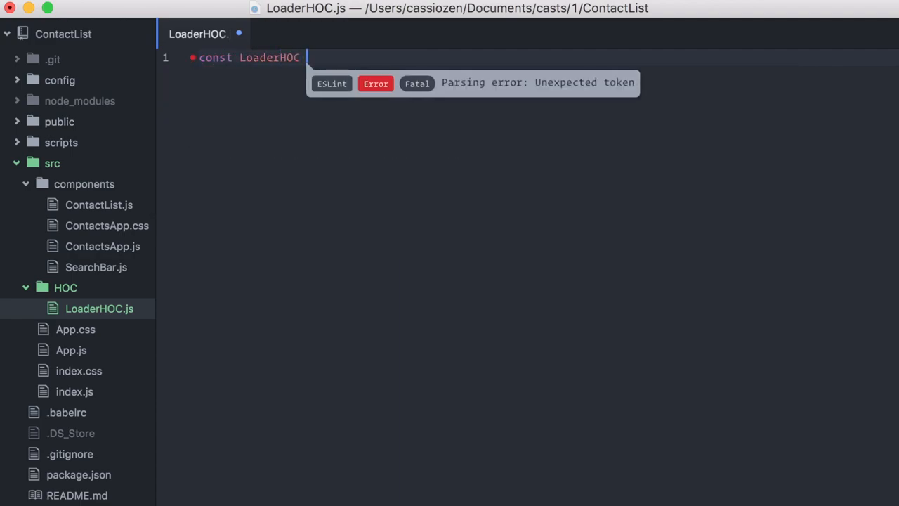
{"action": "type", "text": "= (Wrapp"}
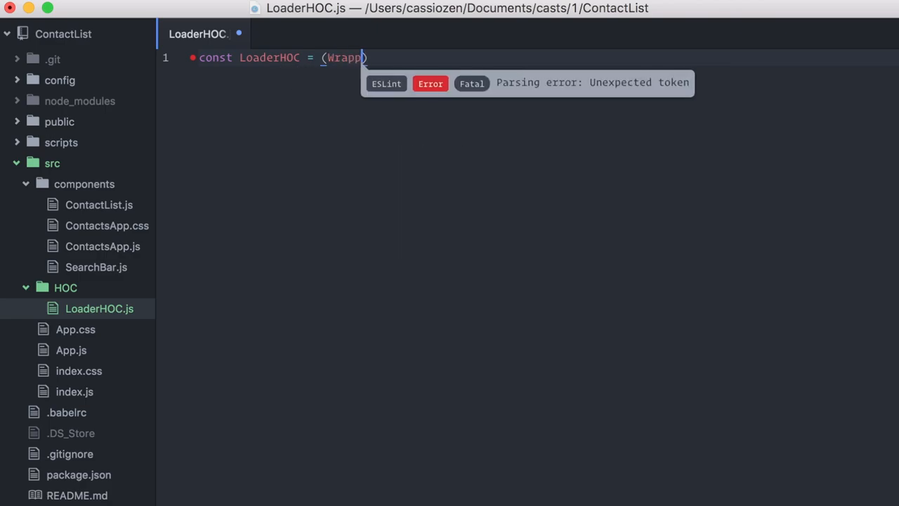
{"action": "type", "text": "edComponent)"}
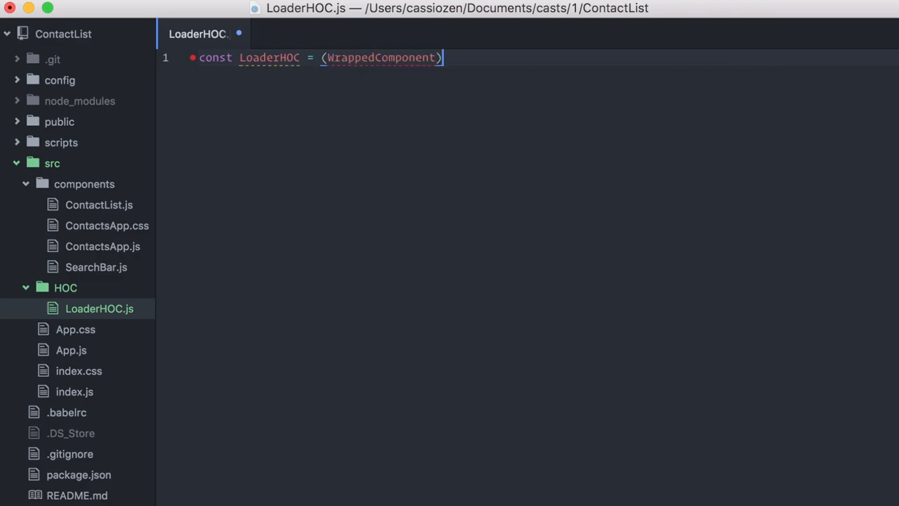
{"action": "type", "text": "=> {}"}
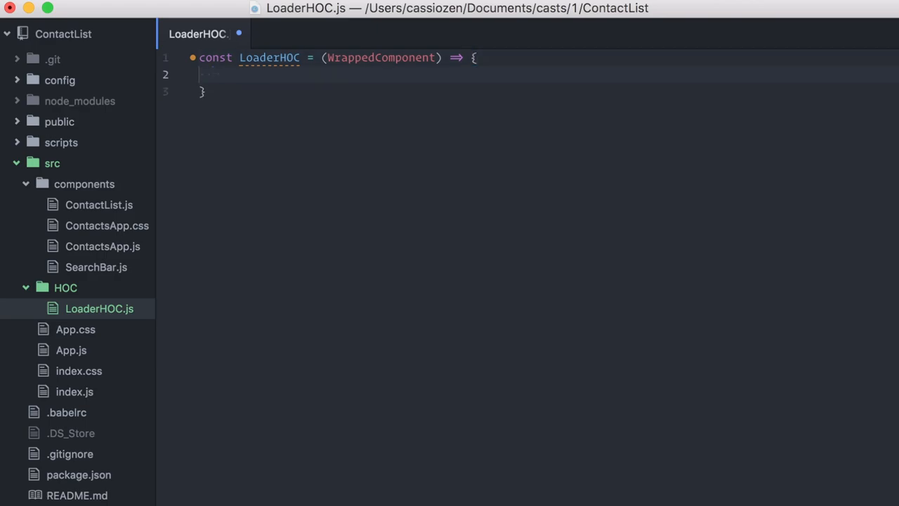
{"action": "type", "text": "return"}
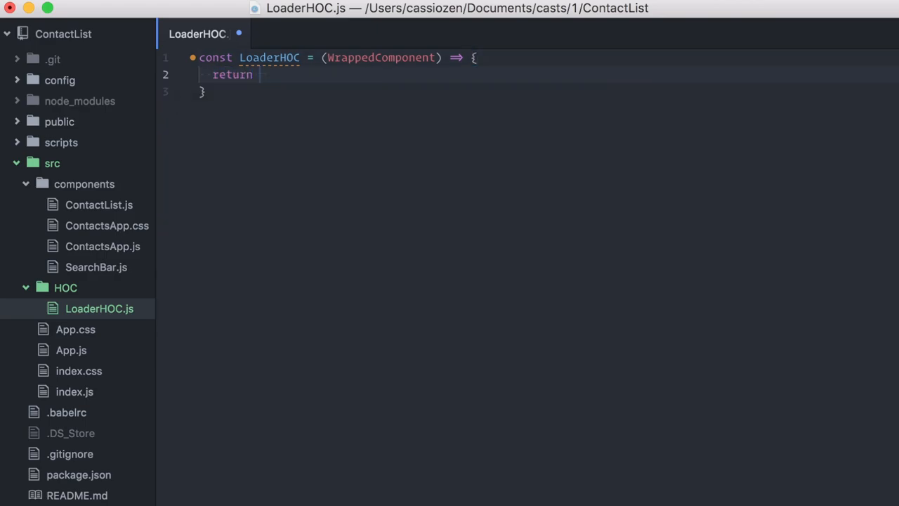
Step: Add the React import at the top and export default LoaderHOC at the bottom
{"action": "left_click", "coordinate": [260, 76]}
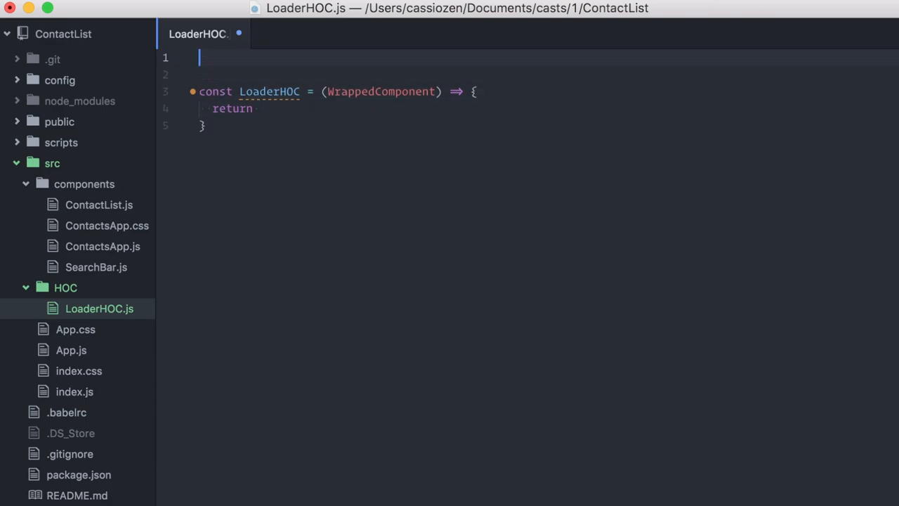
{"action": "type", "text": "import React, { Component } from '"}
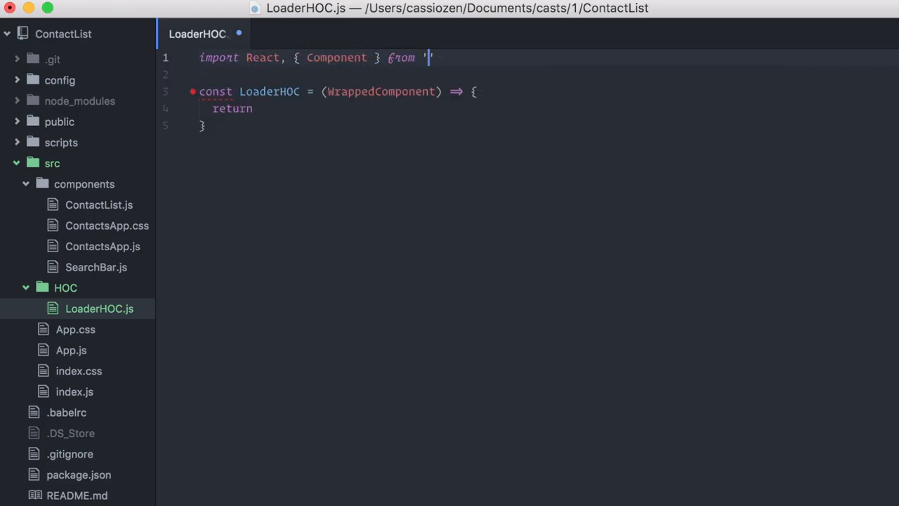
{"action": "type", "text": "react';"}
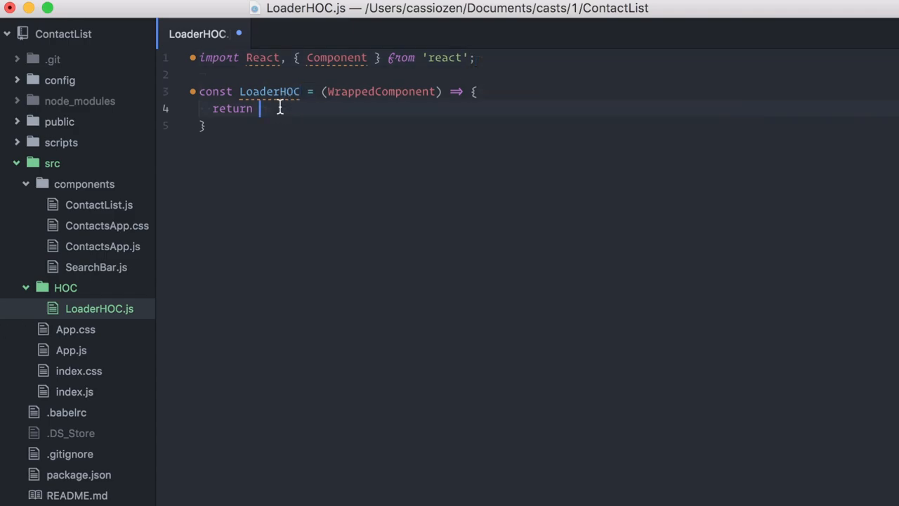
{"action": "type", "text": "LoaderHOC extends Component"}
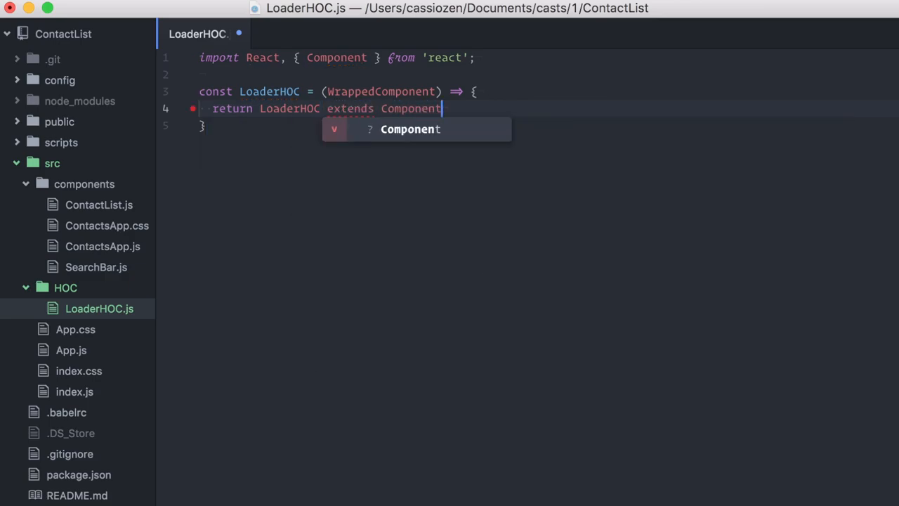
{"action": "type", "text": "{"}
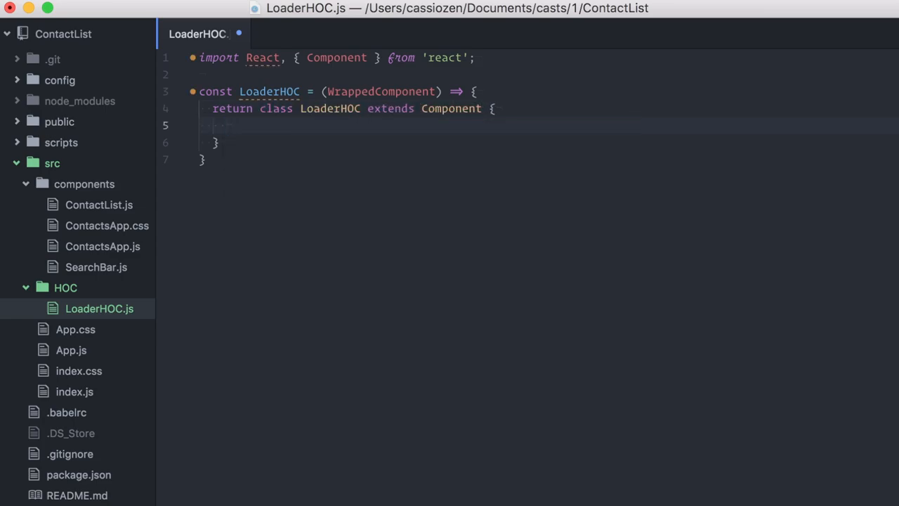
{"action": "type", "text": "export default LoaderHOC;"}
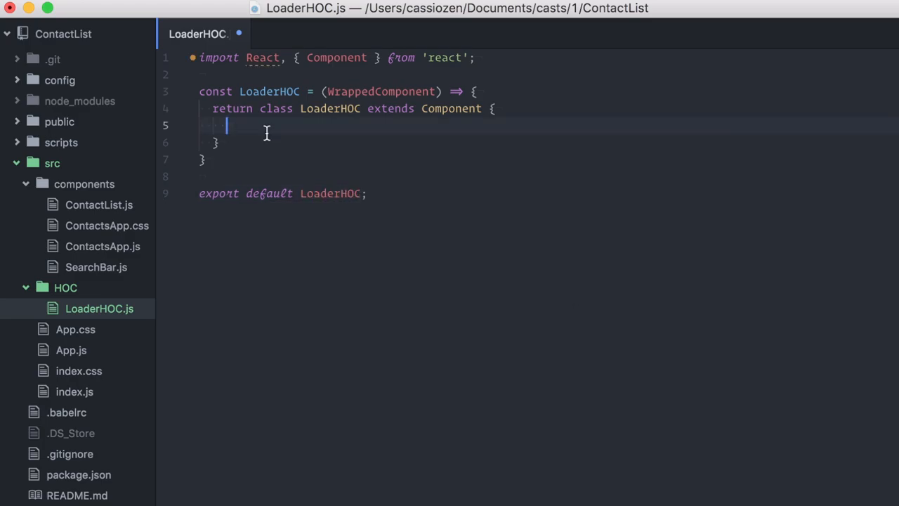
Step: Write render() returning a loader div when this.props.contacts.length === 0
{"action": "type", "text": "render() {"}
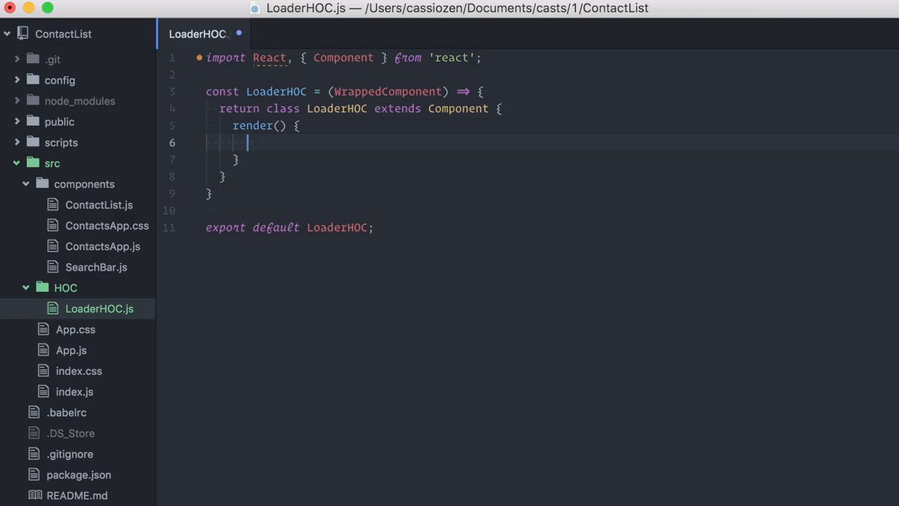
{"action": "type", "text": "this.p"}
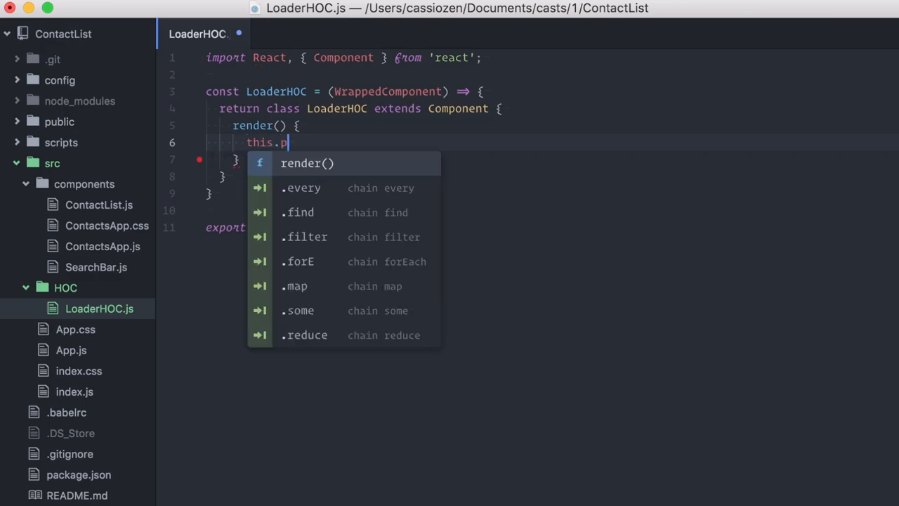
{"action": "type", "text": "rops.contac"}
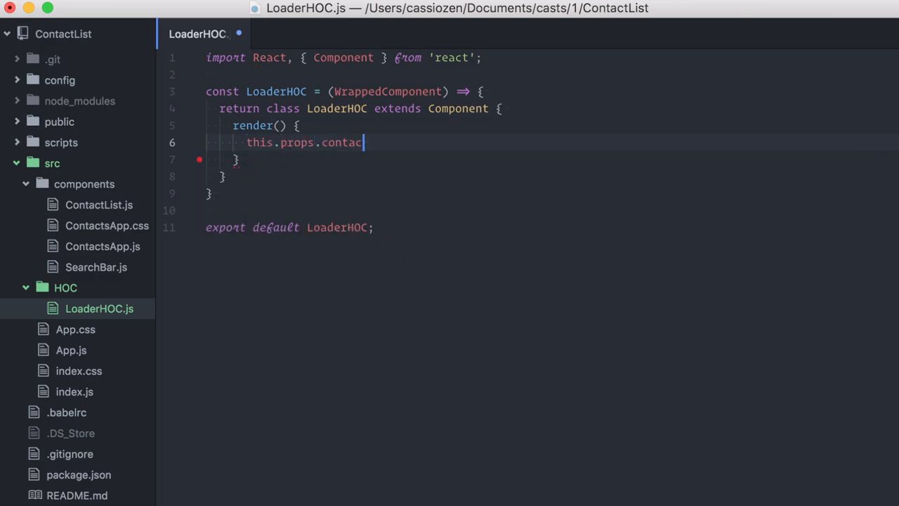
{"action": "type", "text": "ts.length"}
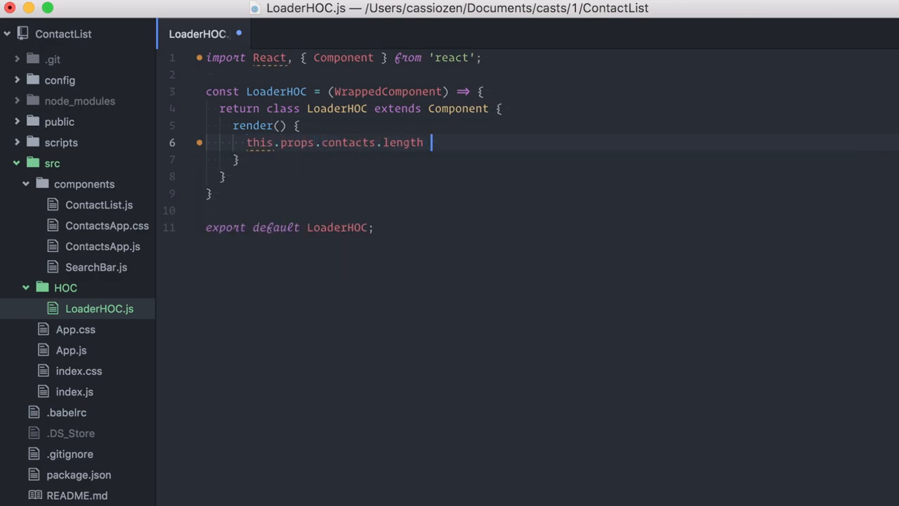
{"action": "type", "text": "=== 0 ? <"}
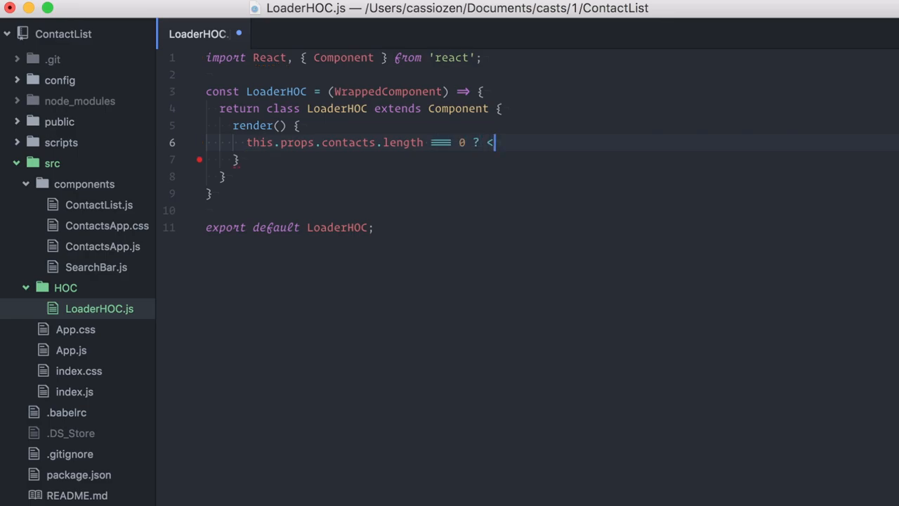
{"action": "type", "text": "div></div>"}
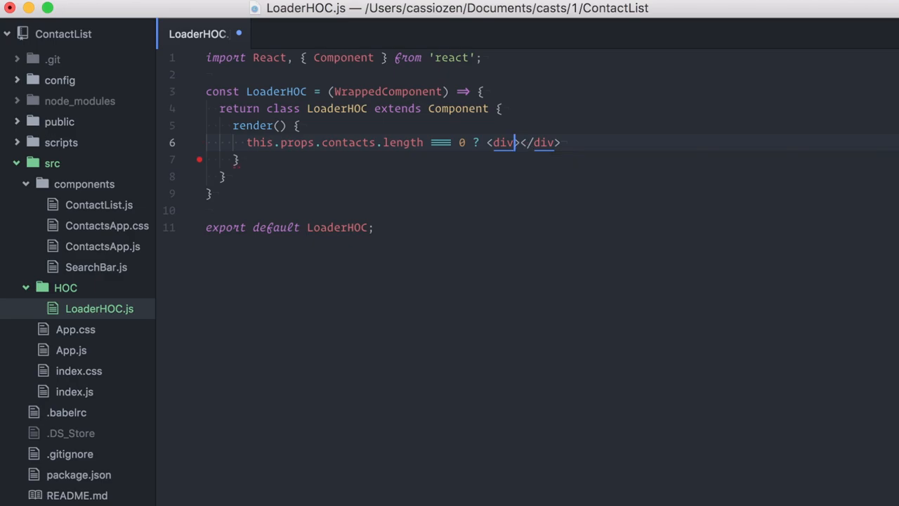
{"action": "type", "text": "className='loader'"}
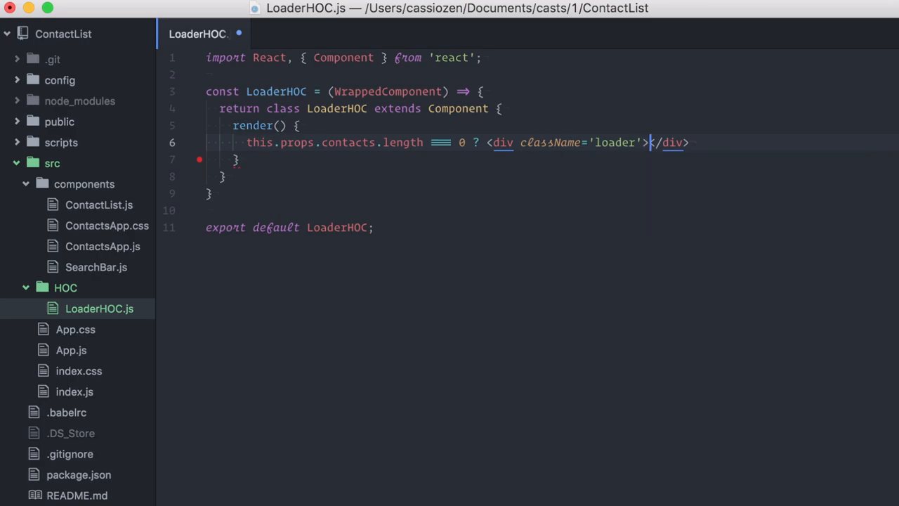
{"action": "type", "text": ":"}
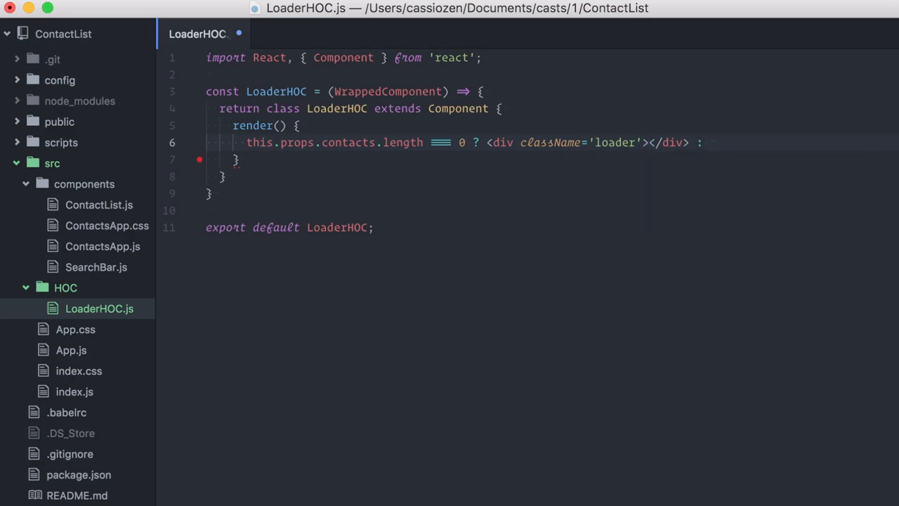
Step: Otherwise render <WrappedComponent {...this.props}/> and return the class
{"action": "left_click", "coordinate": [710, 141]}
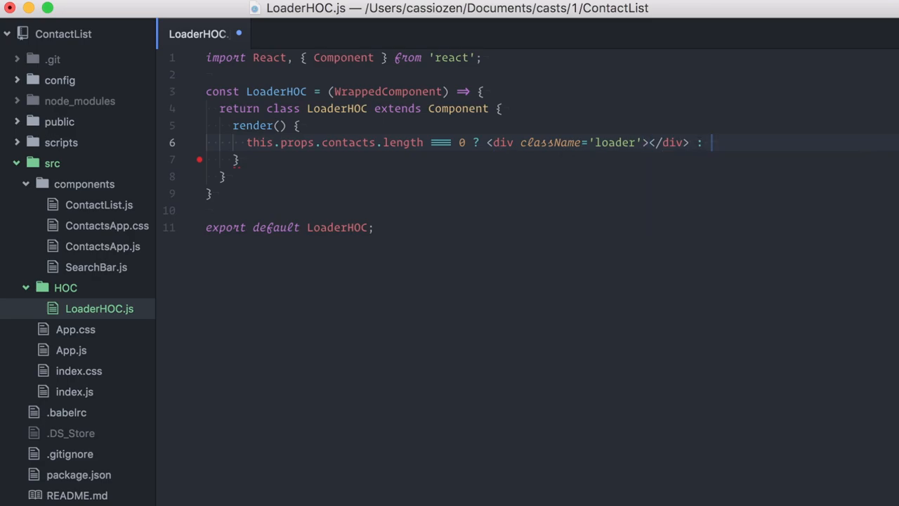
{"action": "type", "text": "<WrappedComponent"}
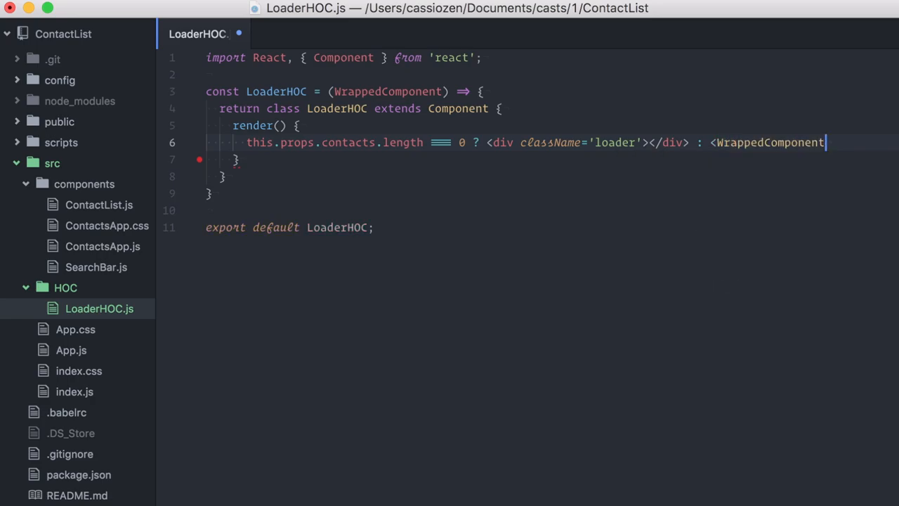
{"action": "type", "text": ">"}
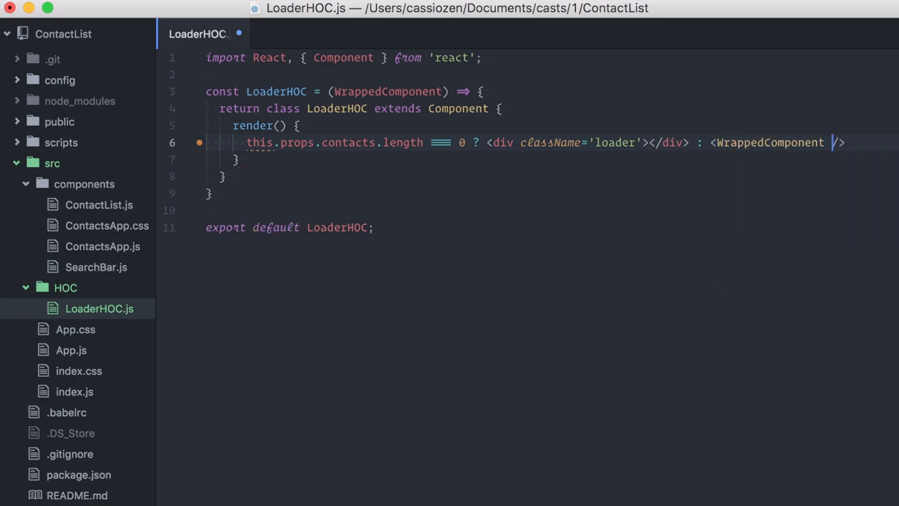
{"action": "type", "text": "{...this.p"}
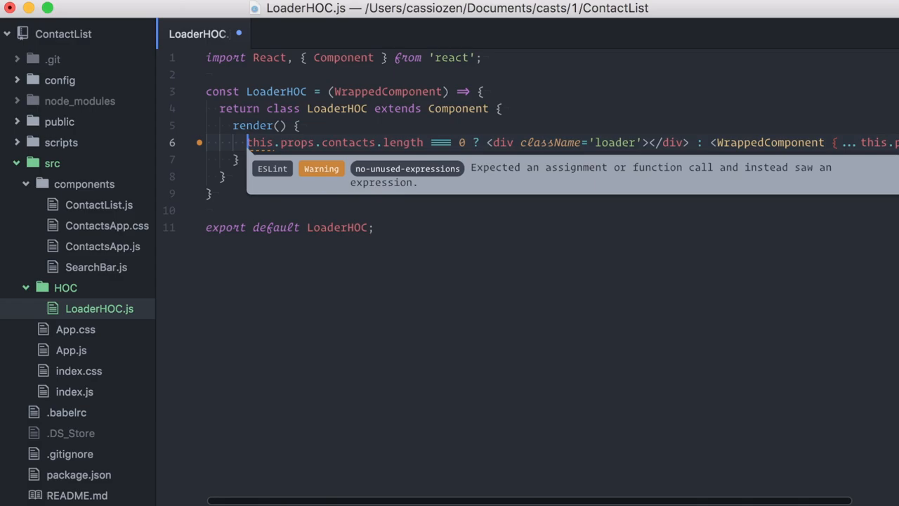
{"action": "type", "text": "return"}
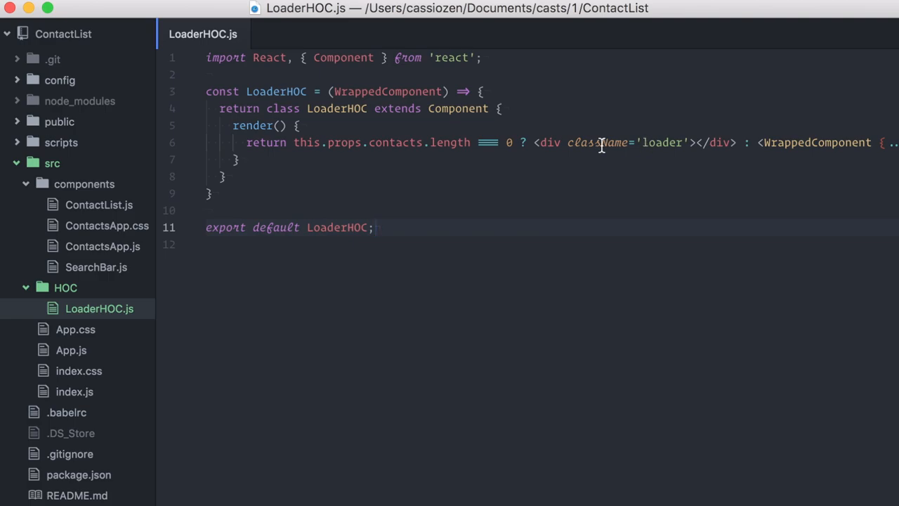
Step: Create LoaderHOC.css with the loader styles in the HOC folder
{"action": "right_click", "coordinate": [98, 309]}
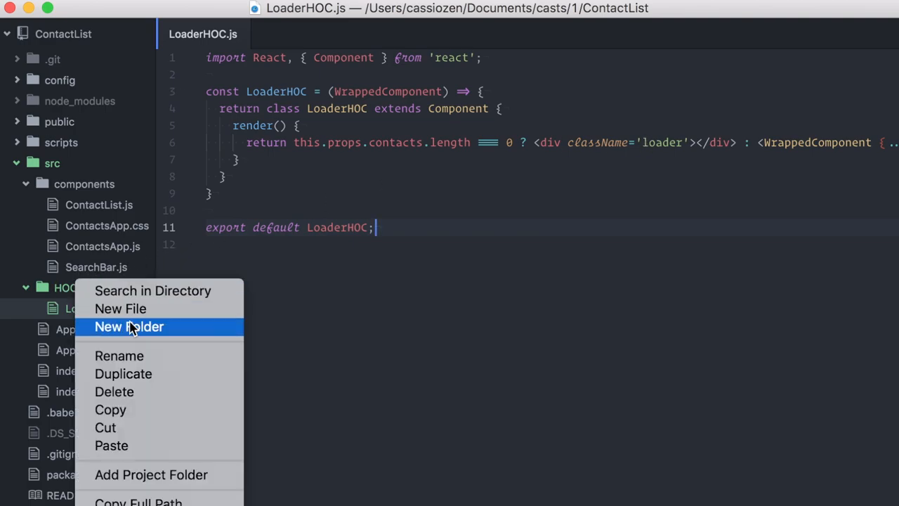
{"action": "left_click", "coordinate": [120, 309]}
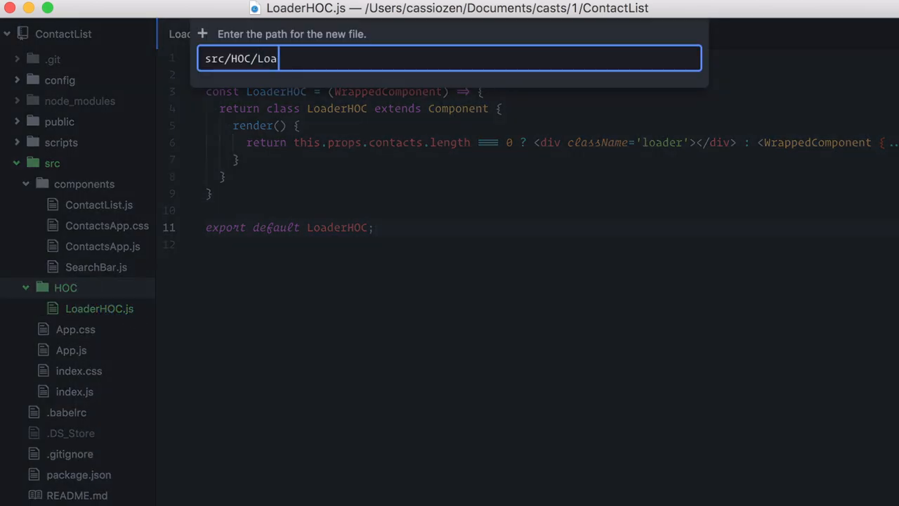
{"action": "type", "text": "derHOC.c"}
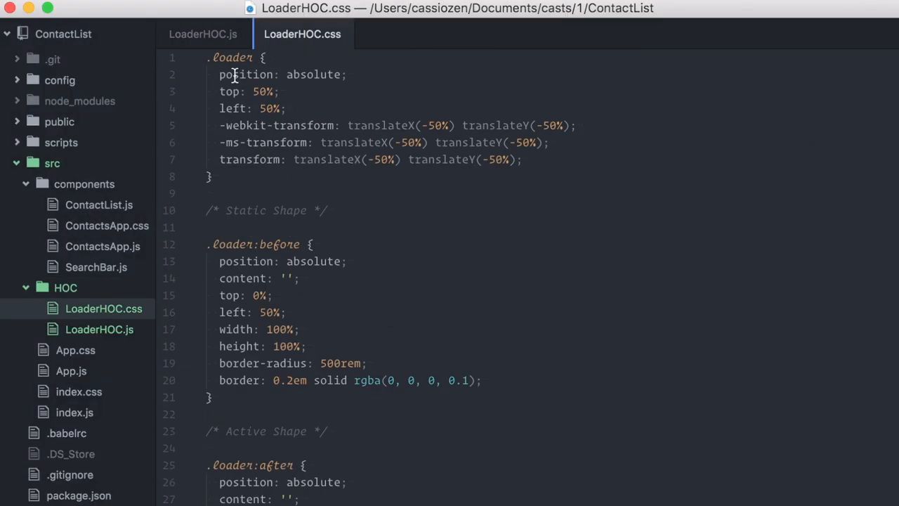
Step: Import './LoaderHOC.css' in LoaderHOC.js below the React import
{"action": "left_click", "coordinate": [202, 34]}
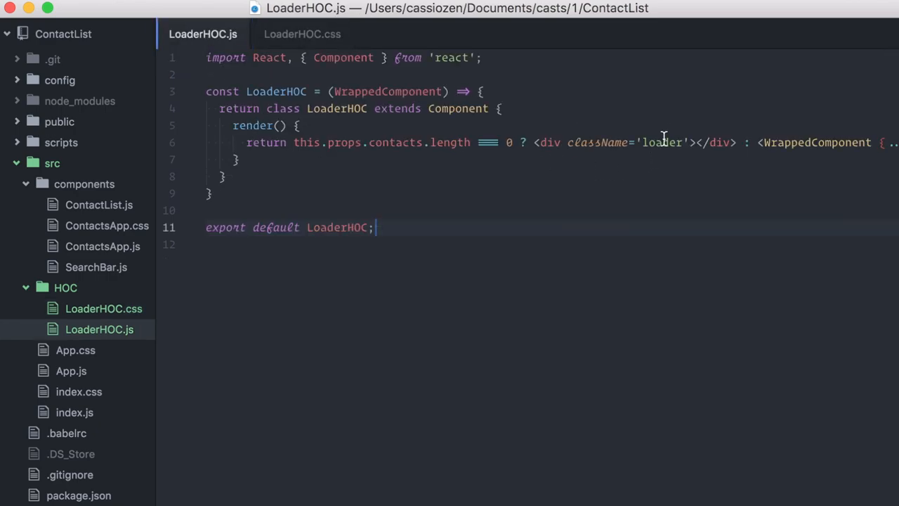
{"action": "left_click", "coordinate": [480, 57]}
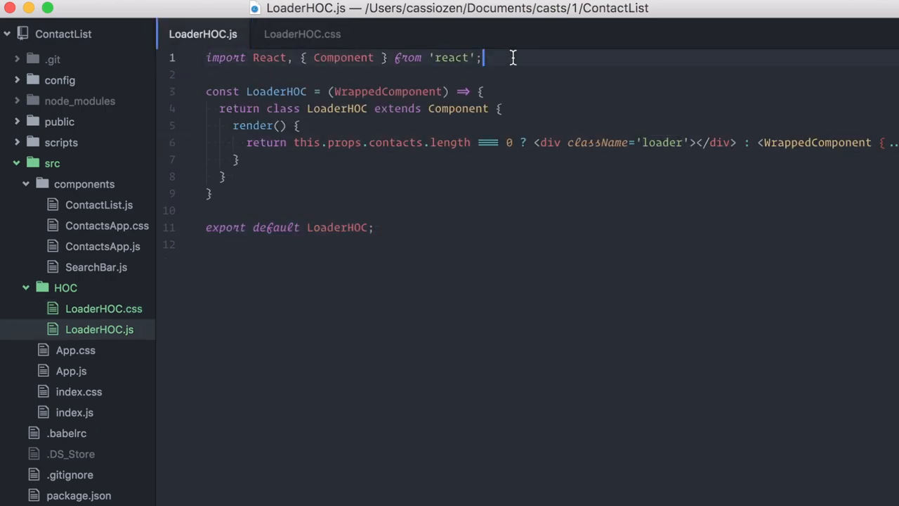
{"action": "type", "text": "import '"}
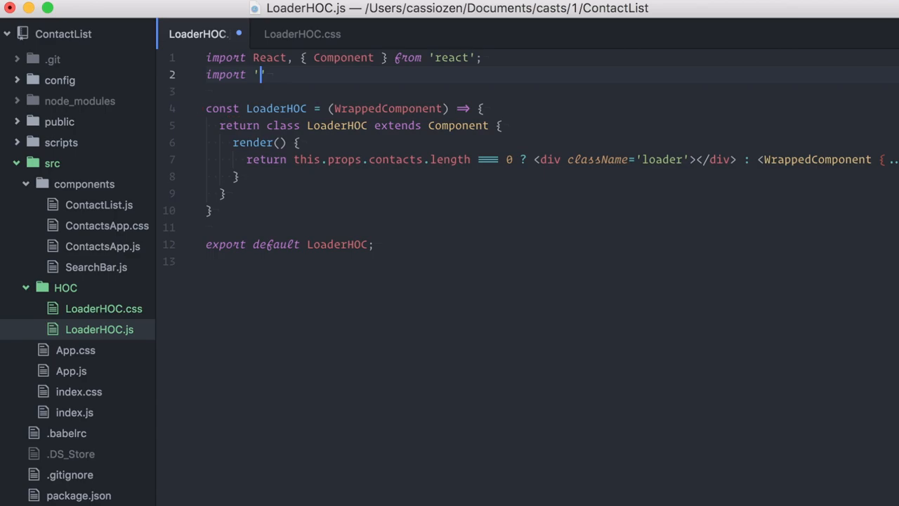
{"action": "type", "text": "./LoaderHOC.css"}
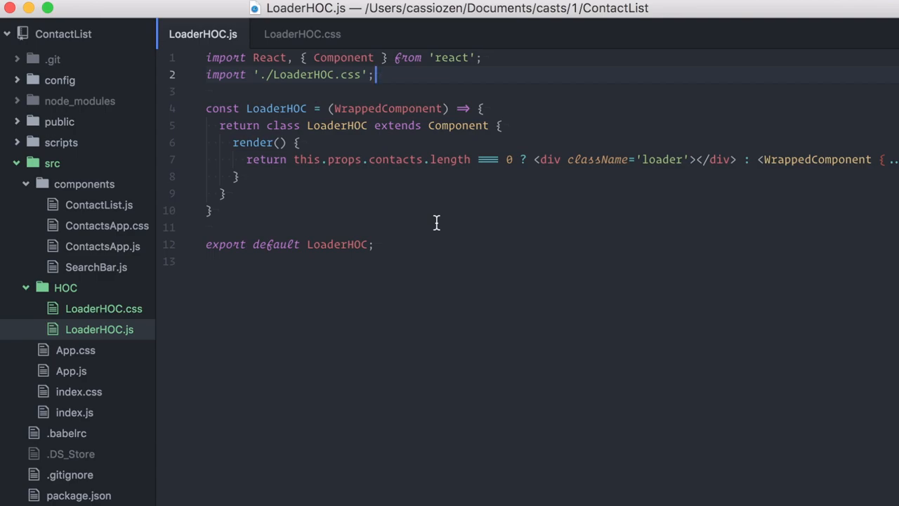
Step: Import LoaderHOC from '../HOC/LoaderHOC' in ContactsApp.js
{"action": "left_click", "coordinate": [103, 246]}
{"action": "type", "text": "i"}
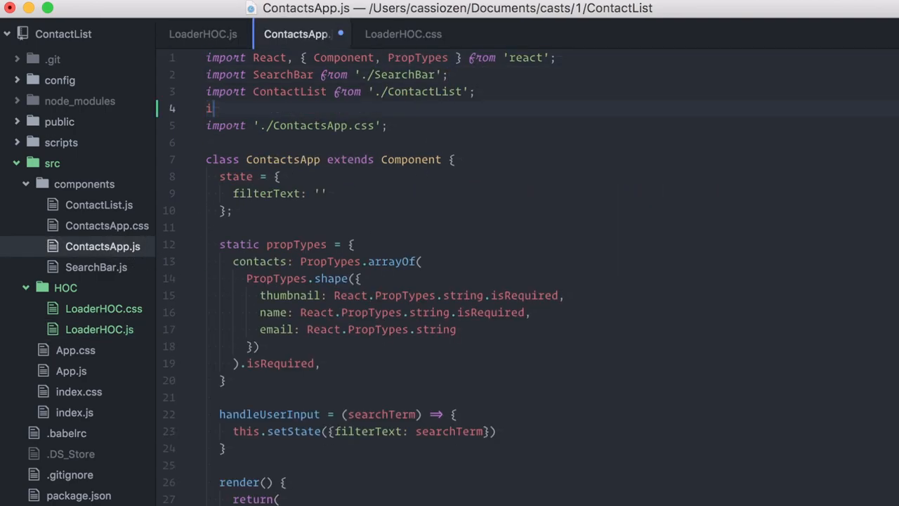
{"action": "type", "text": "mport LoaderHOC"}
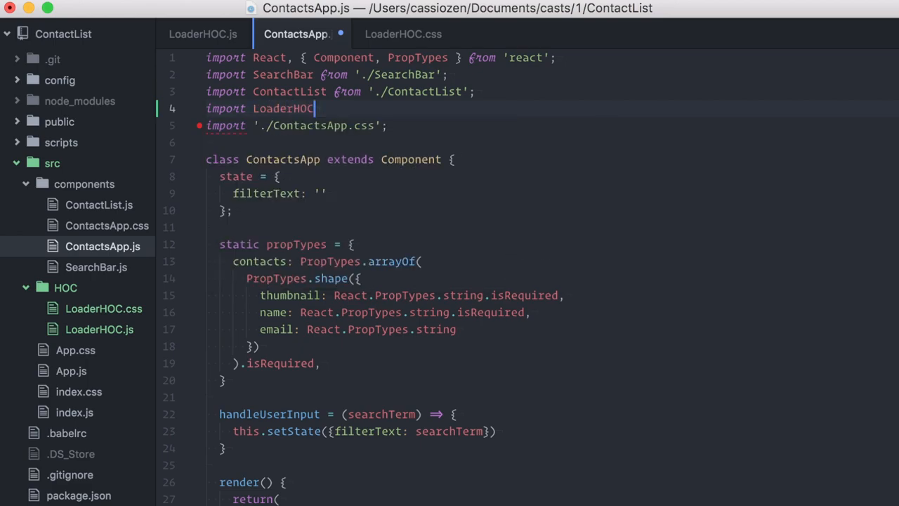
{"action": "type", "text": "from '../"}
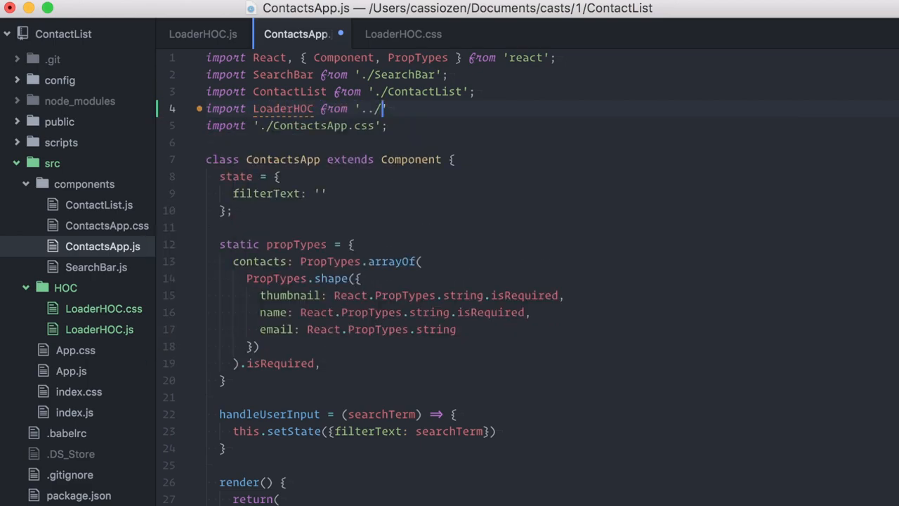
{"action": "type", "text": "HOC/LoaderHOC';"}
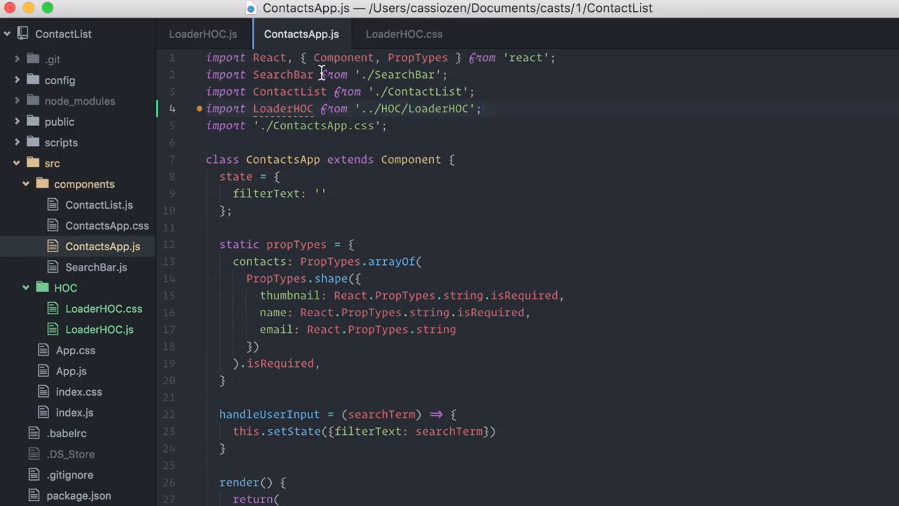
Step: Change the export to LoaderHOC(ContactsApp) and select the class declaration
{"action": "scroll", "scroll_direction": "down", "scroll_amount": 3}
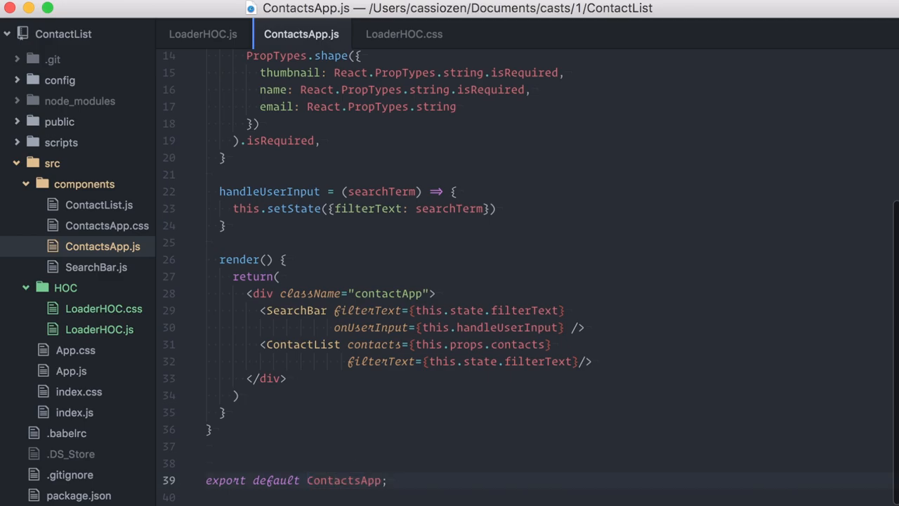
{"action": "type", "text": "LoaderHOC("}
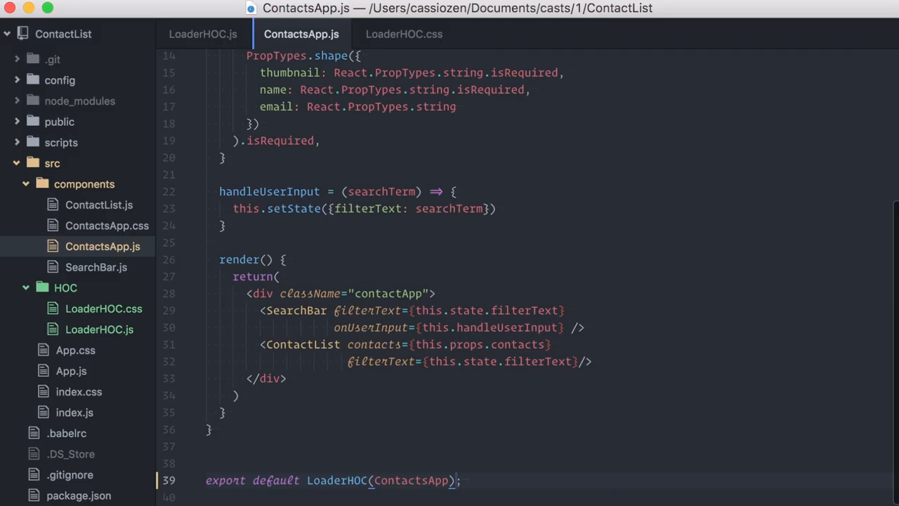
{"action": "double_click", "coordinate": [337, 480]}
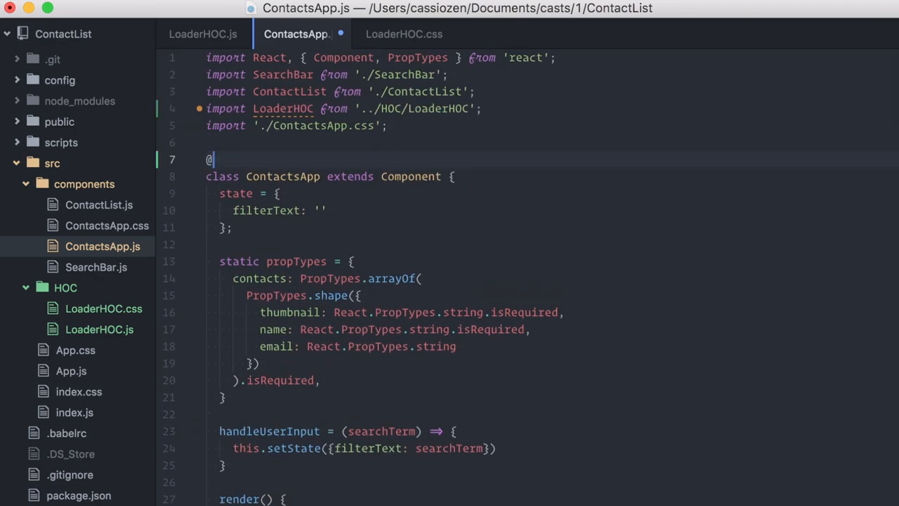
{"action": "type", "text": "@LoaderHOC"}
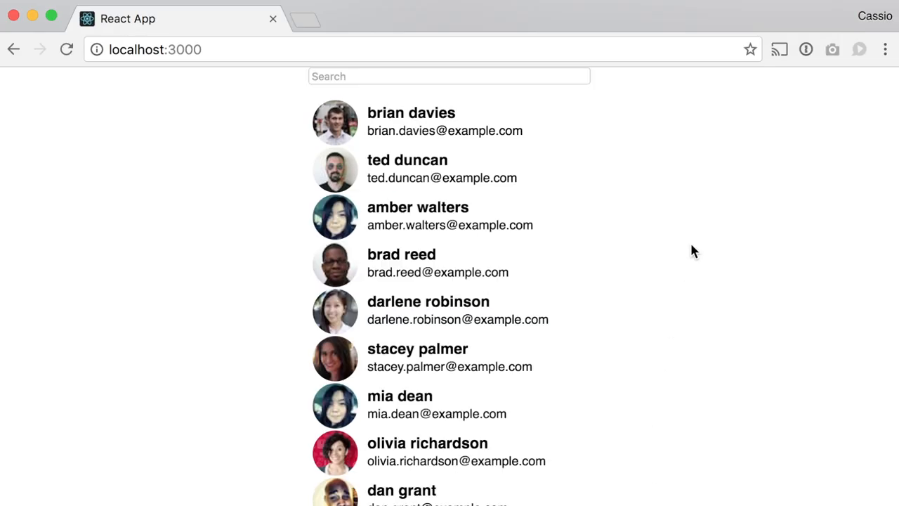
{"action": "scroll", "scroll_direction": "down", "scroll_amount": 3}
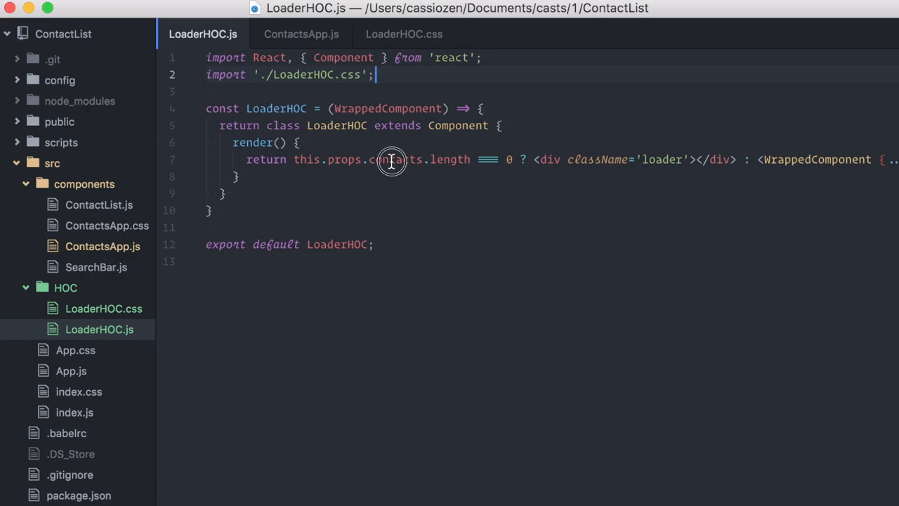
Step: Give LoaderHOC a propName parameter, checking its usage in ContactsApp.js
{"action": "double_click", "coordinate": [396, 160]}
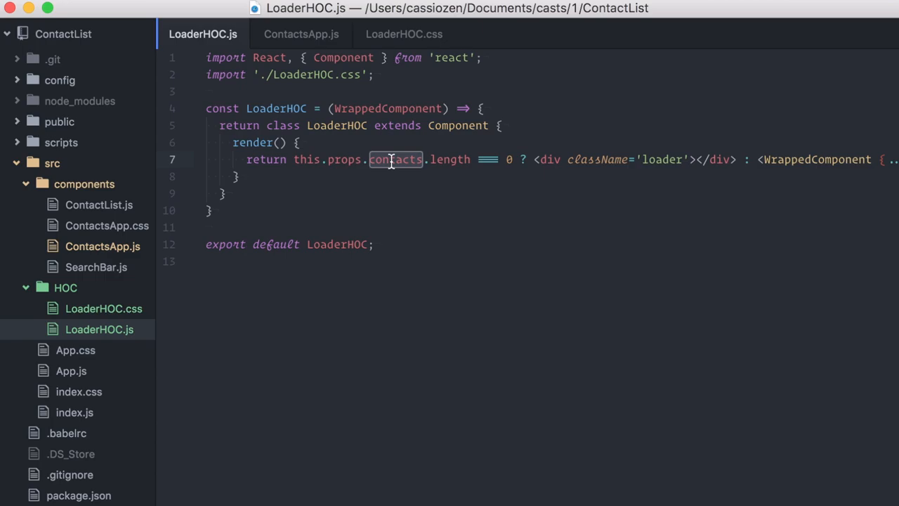
{"action": "left_click", "coordinate": [377, 160]}
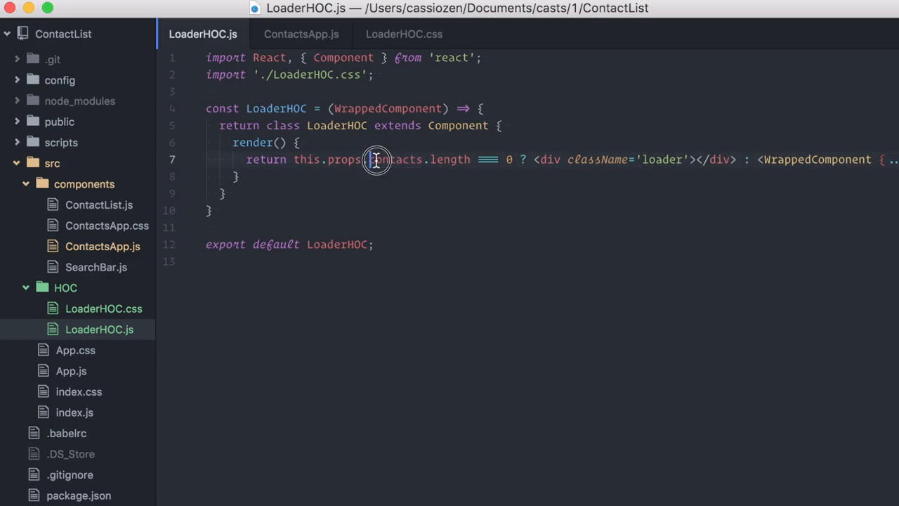
{"action": "left_click", "coordinate": [335, 108]}
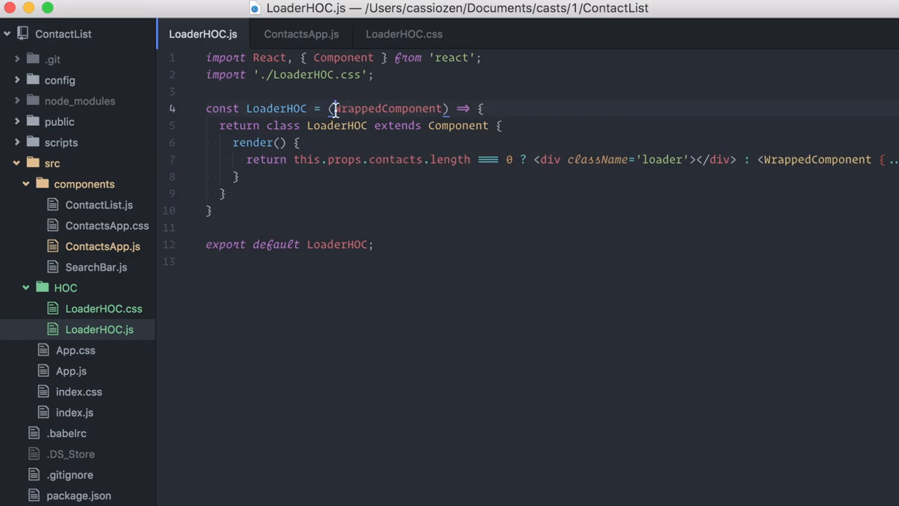
{"action": "type", "text": "propName,"}
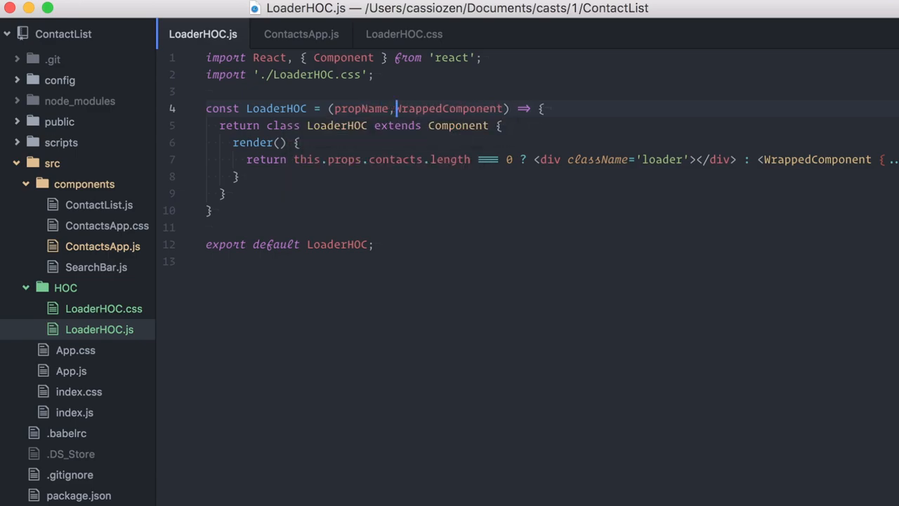
{"action": "left_click", "coordinate": [300, 34]}
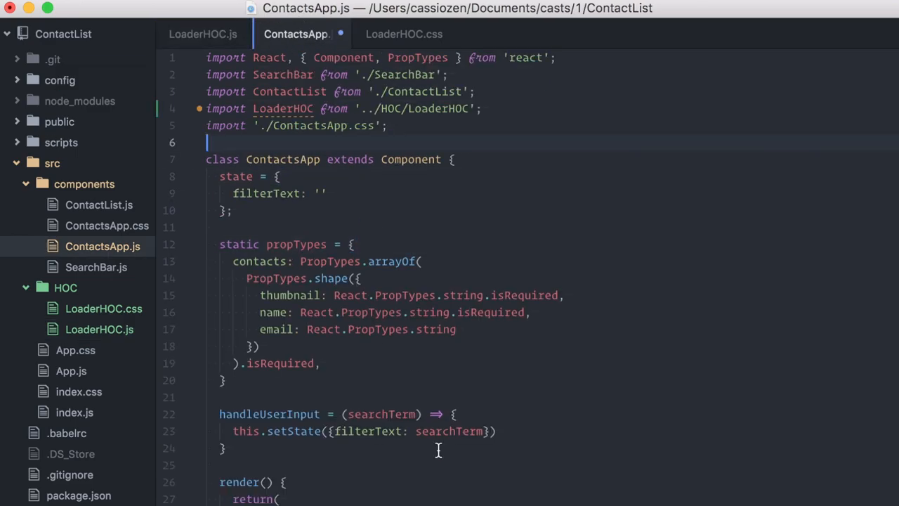
{"action": "scroll", "scroll_direction": "down", "scroll_amount": 3}
{"action": "type", "text": "export default LoaderHOC('contacts', ContactsApp;"}
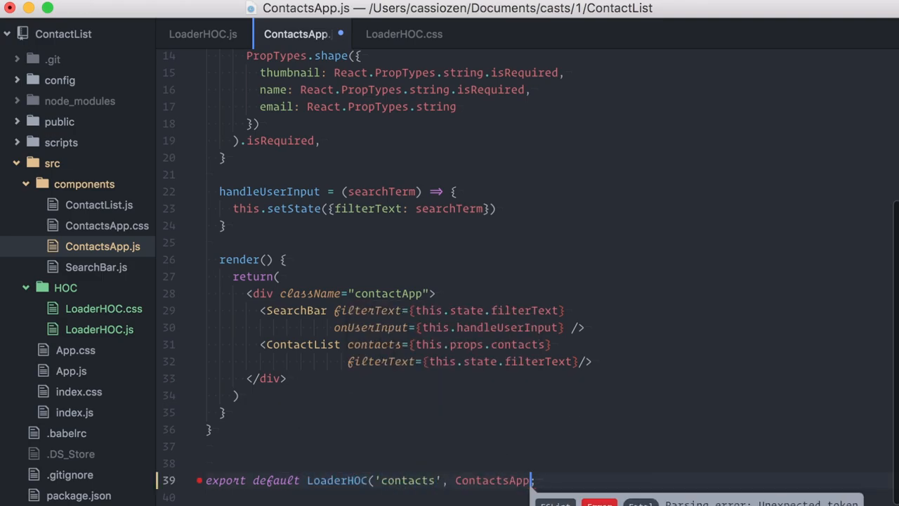
{"action": "left_click", "coordinate": [204, 34]}
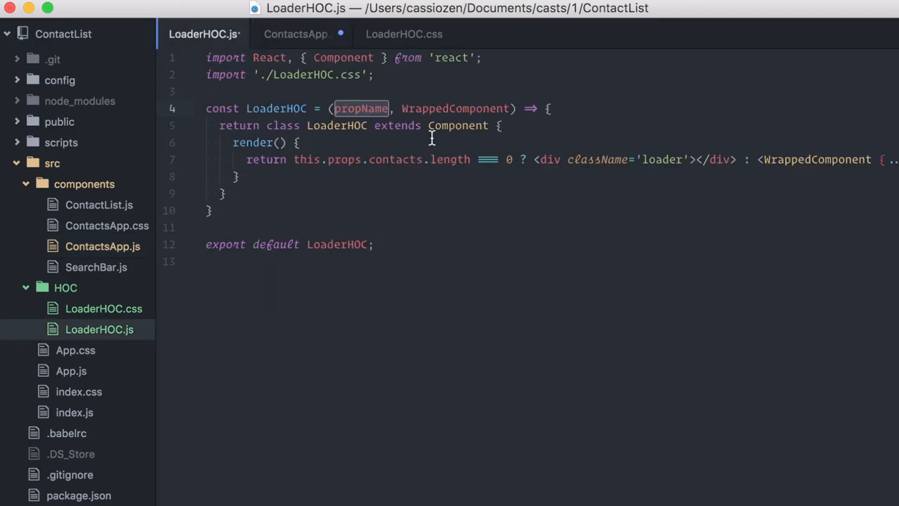
{"action": "key", "text": "Backspace"}
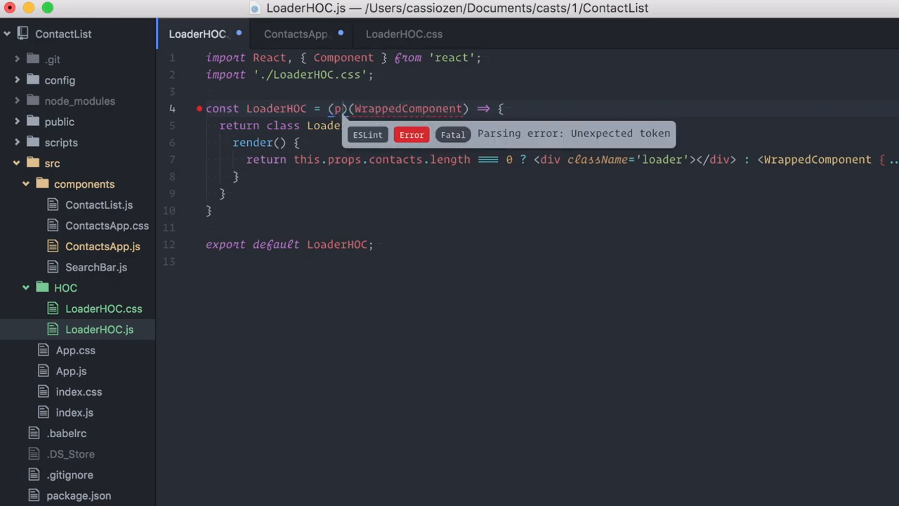
{"action": "type", "text": "ropName"}
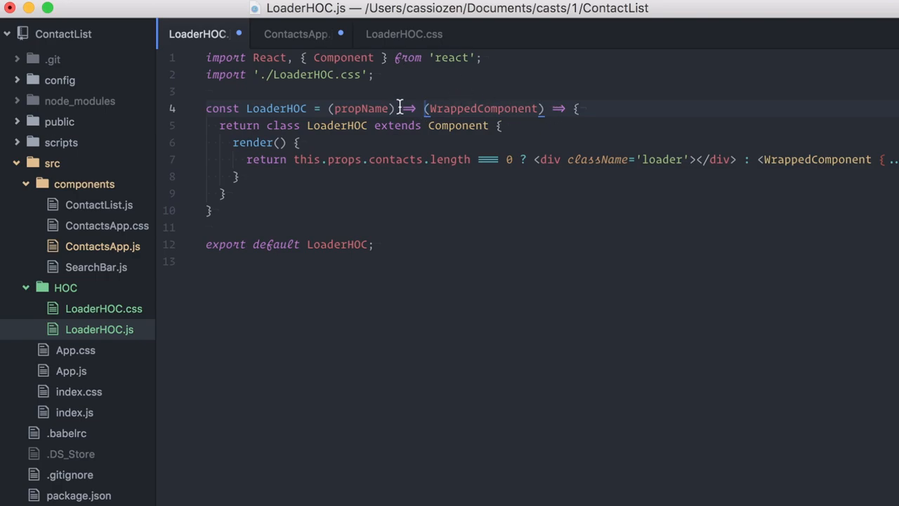
Step: Use this.props[propName] in render and start an isEmpty(prop) helper above it
{"action": "double_click", "coordinate": [361, 108]}
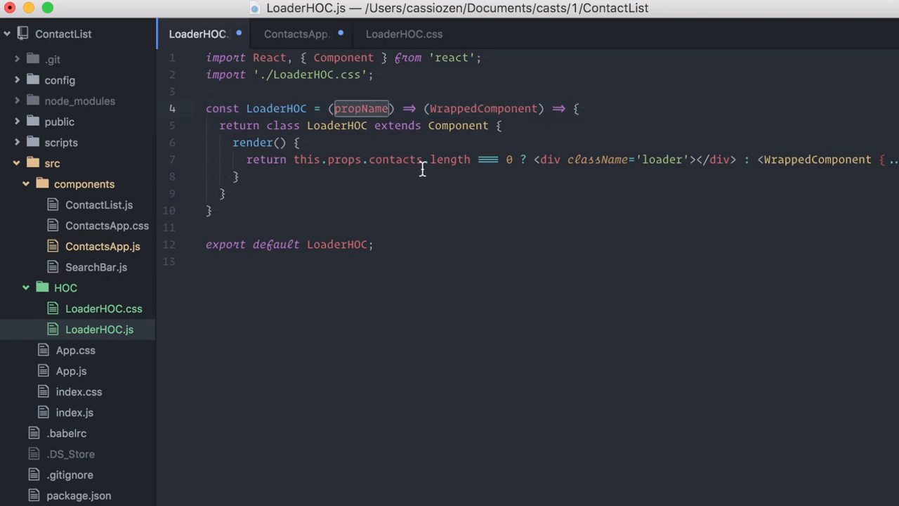
{"action": "left_click", "coordinate": [424, 160]}
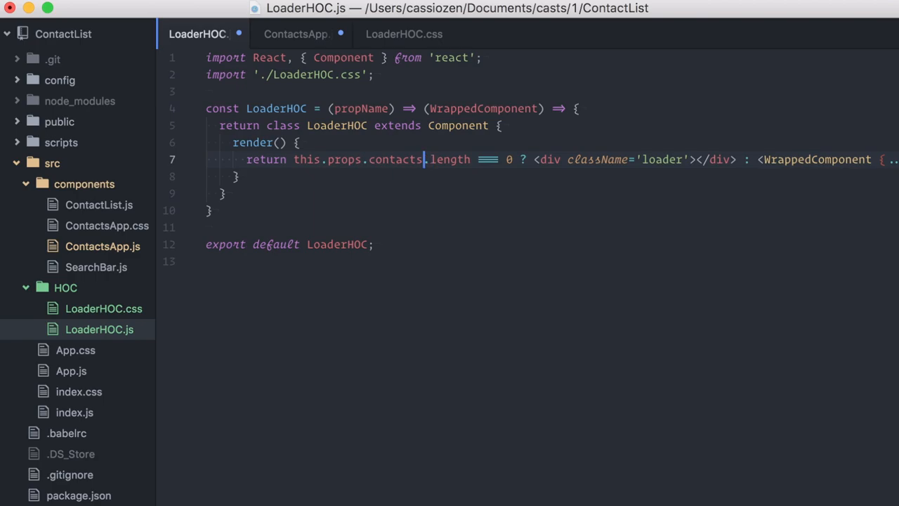
{"action": "type", "text": "[propName]"}
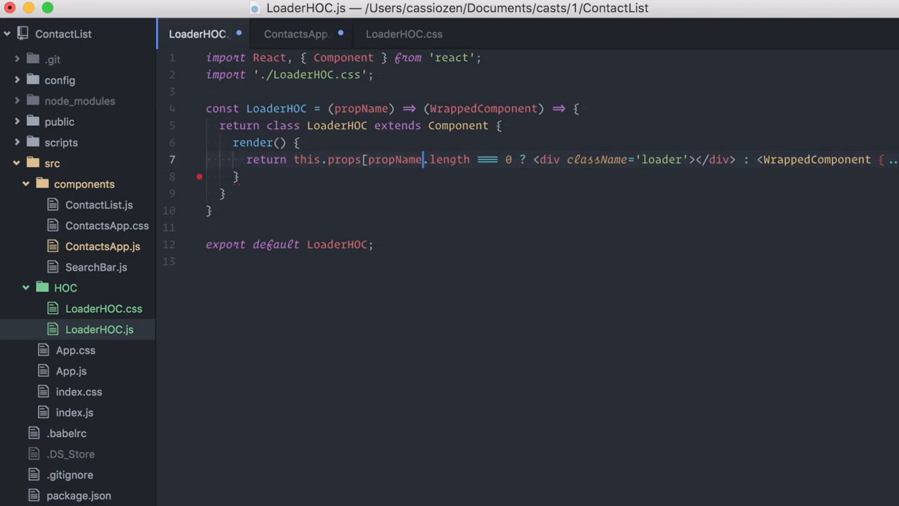
{"action": "double_click", "coordinate": [449, 160]}
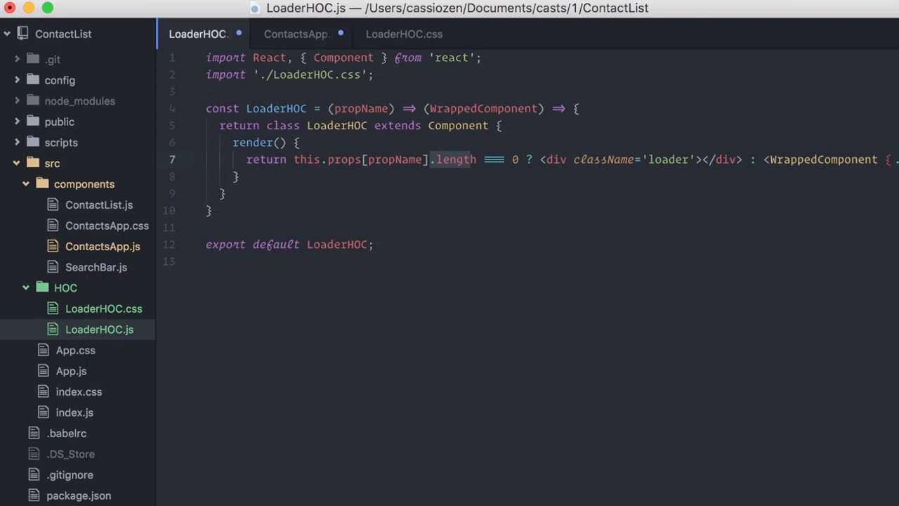
{"action": "mouse_move", "coordinate": [510, 84]}
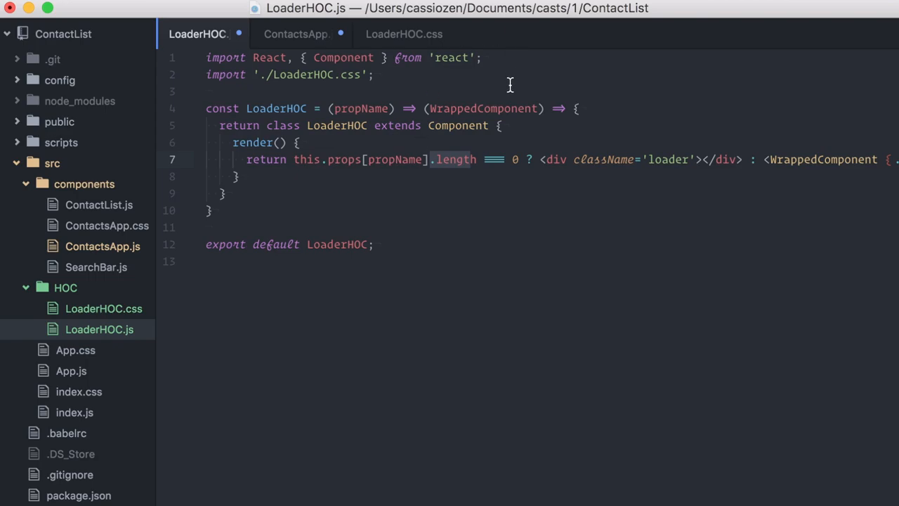
{"action": "key", "text": "Enter"}
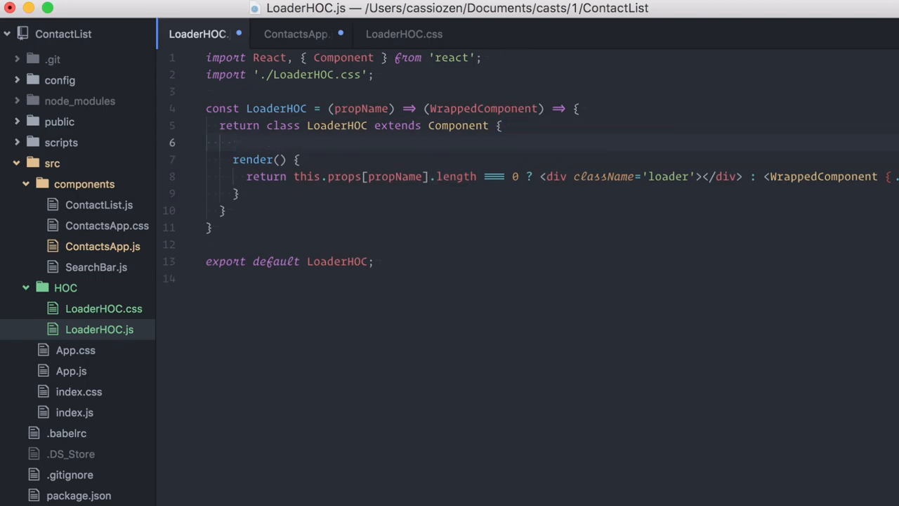
{"action": "type", "text": "isEmpty()"}
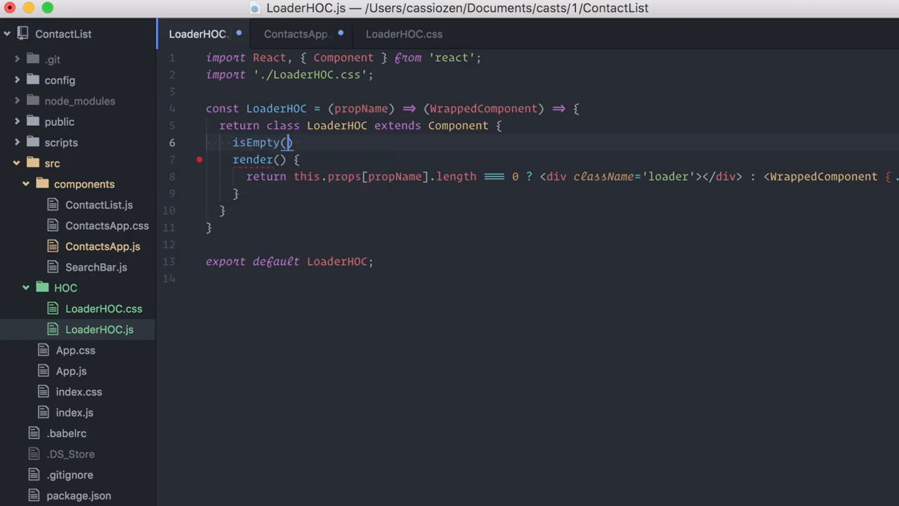
{"action": "type", "text": "prop"}
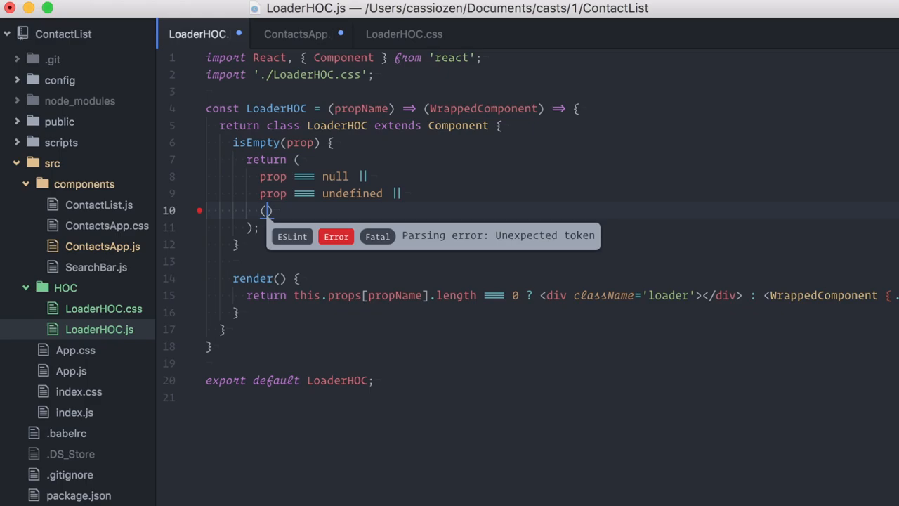
Step: Make isEmpty check length === 0 or an Object with no keys, and use it in render
{"action": "type", "text": "prop.hasOwnProperty('l'"}
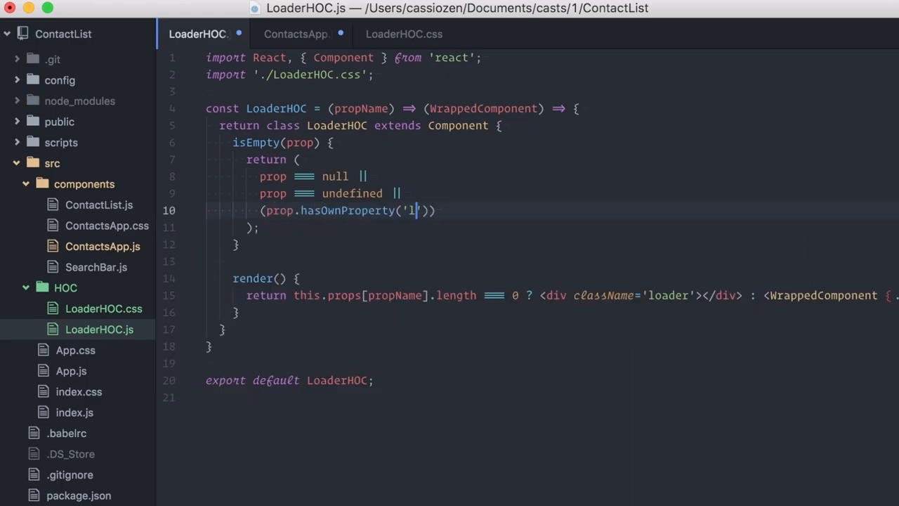
{"action": "type", "text": "ength') && prop.le"}
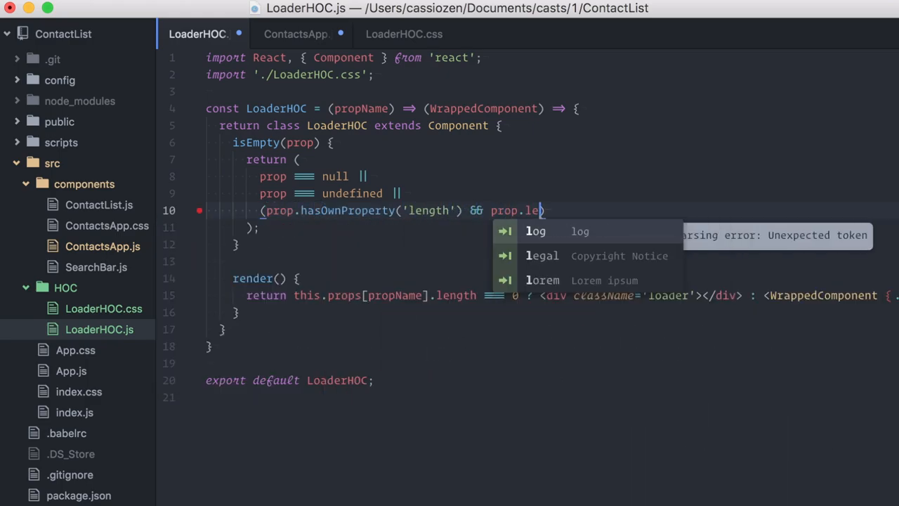
{"action": "type", "text": "ngth === 0)"}
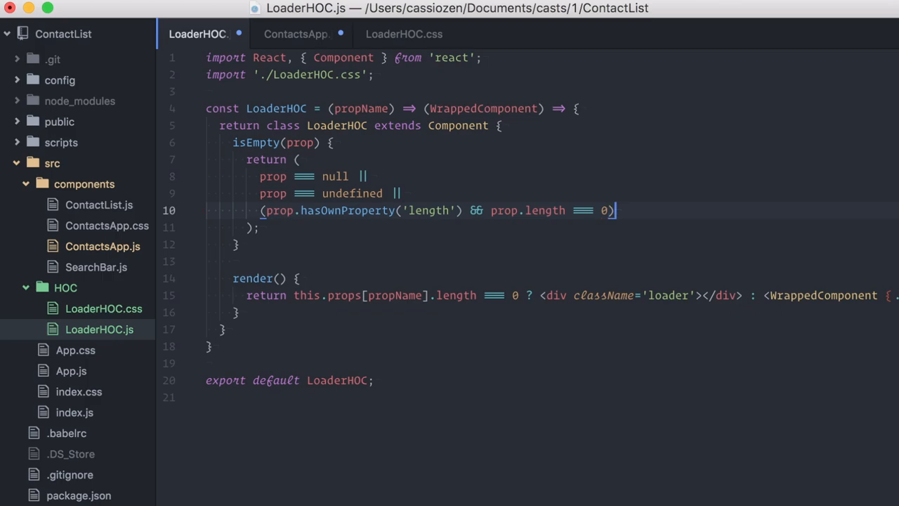
{"action": "type", "text": "||"}
{"action": "type", "text": "(prop.cons"}
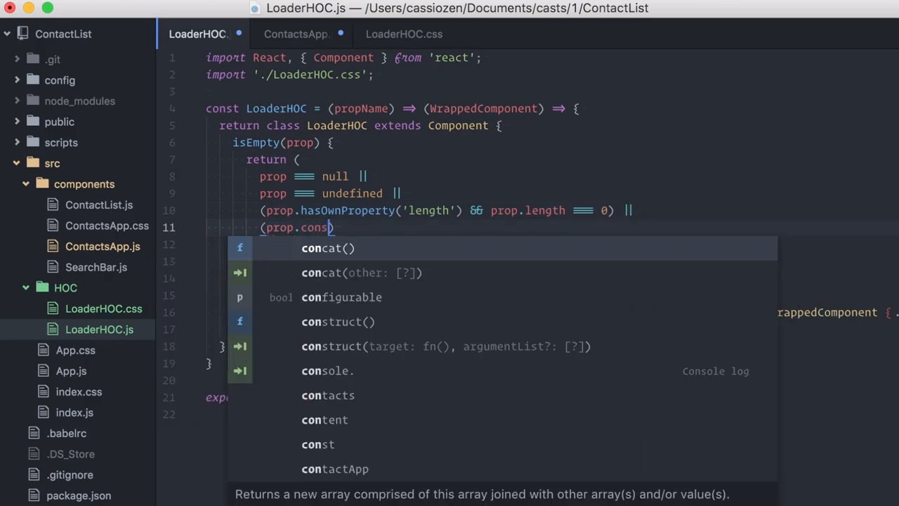
{"action": "type", "text": "tructor === Object && Object."}
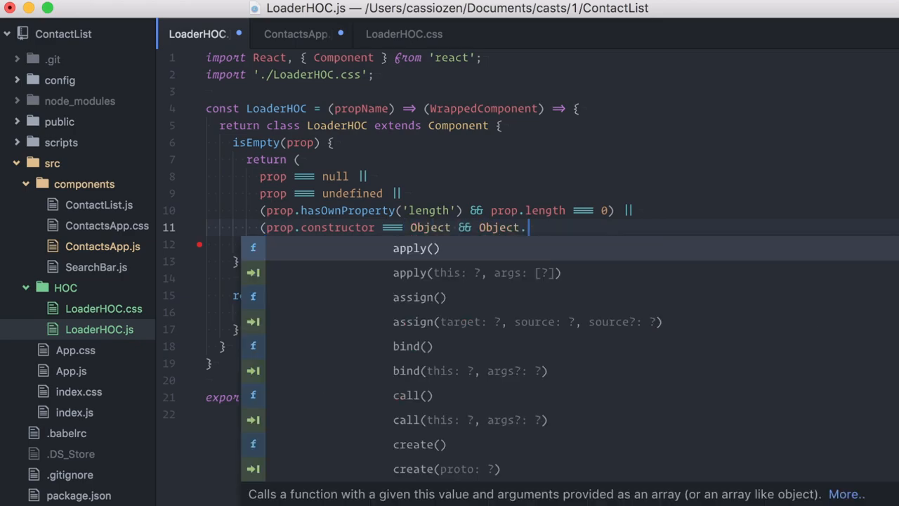
{"action": "type", "text": "keys(prop).legth ===0"}
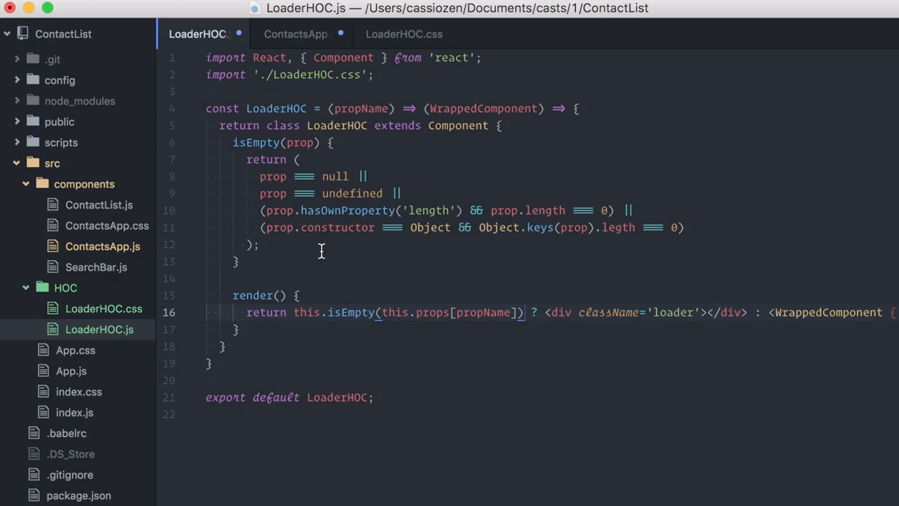
{"action": "double_click", "coordinate": [591, 312]}
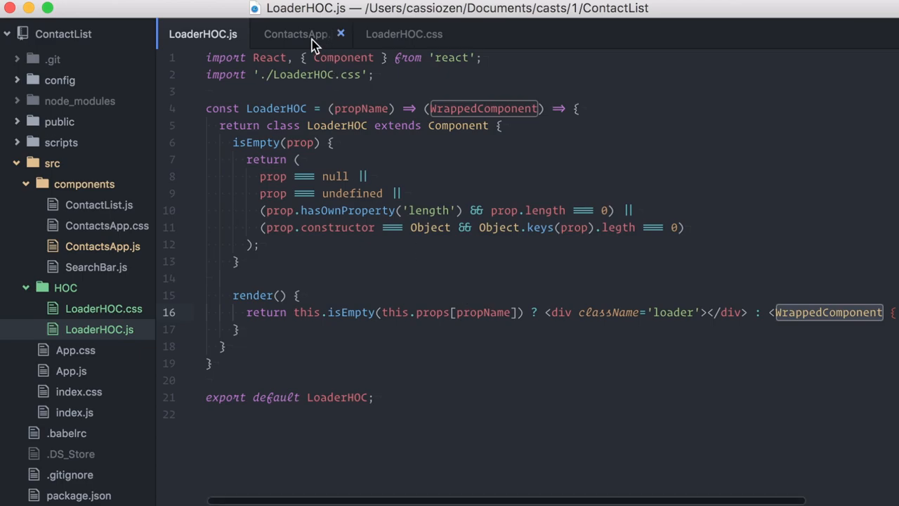
{"action": "left_click", "coordinate": [297, 34]}
{"action": "type", "text": "@"}
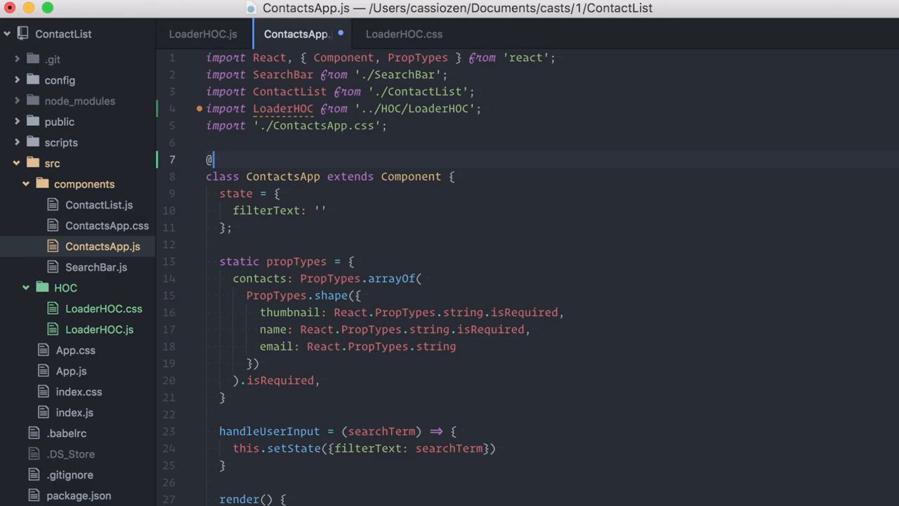
{"action": "type", "text": "LoaderHOC('contacts')"}
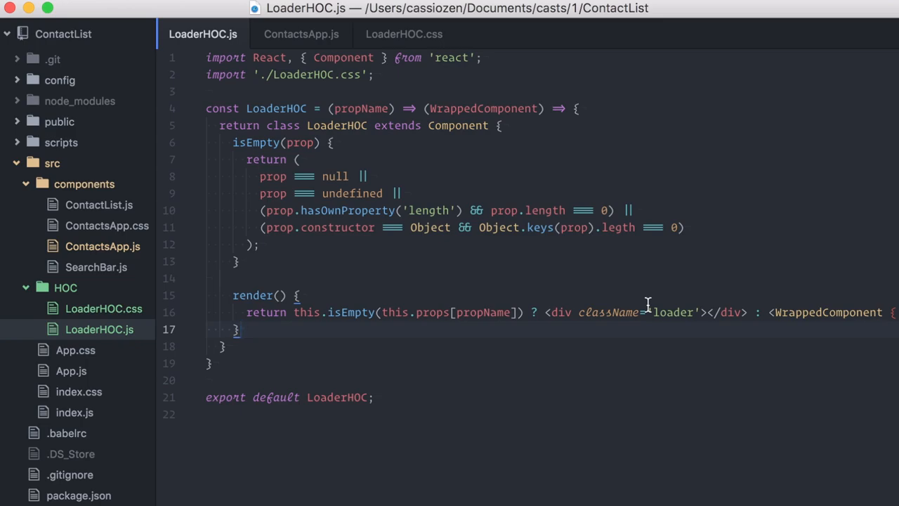
Step: Add componentDidMount and componentWillUpdate storing start and end times with Date.now()
{"action": "left_click", "coordinate": [239, 328]}
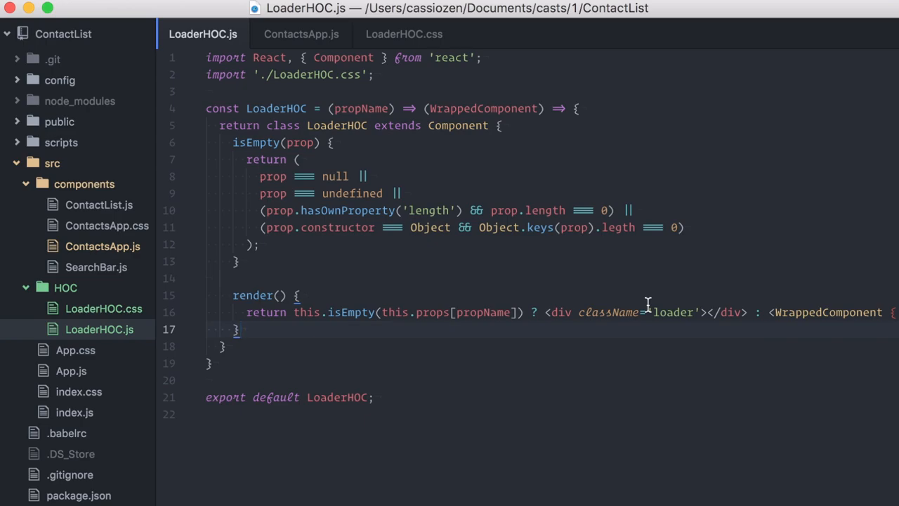
{"action": "left_click", "coordinate": [241, 328]}
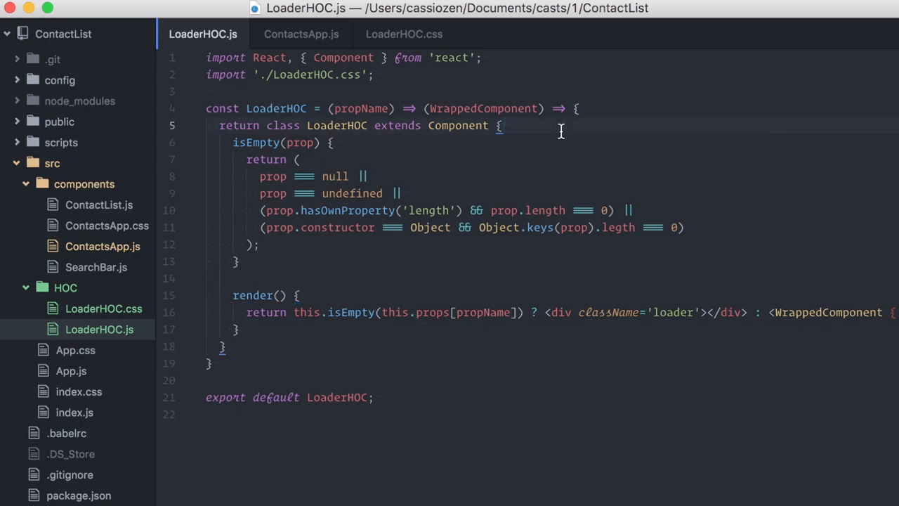
{"action": "key", "text": "enter"}
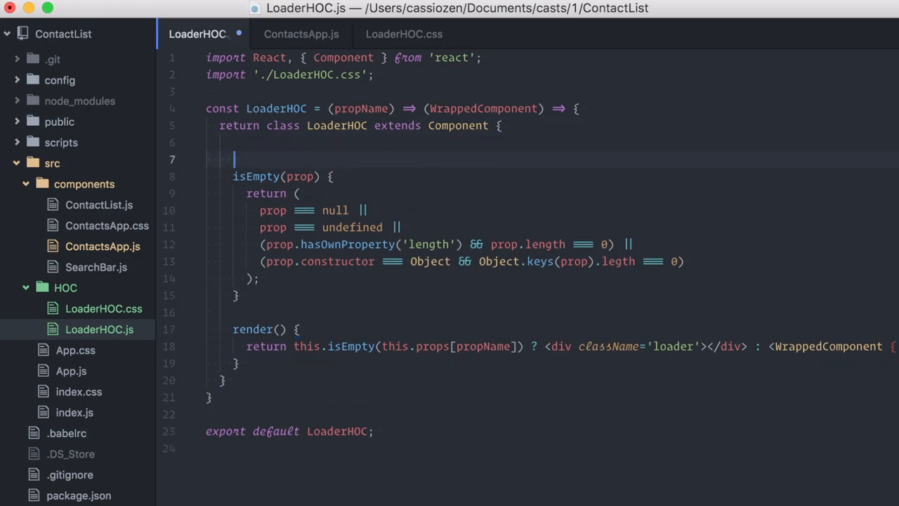
{"action": "type", "text": "componentDidMount()"}
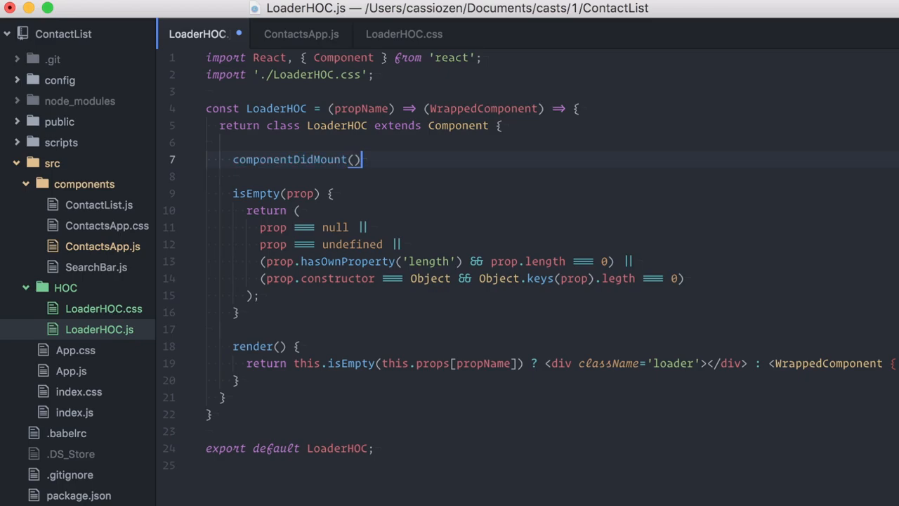
{"action": "type", "text": "{"}
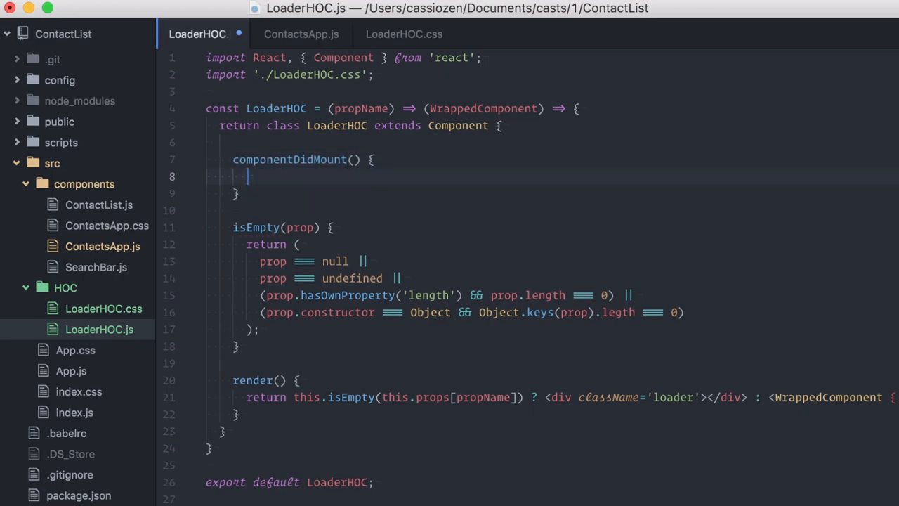
{"action": "type", "text": "this.startTime = Date.now();"}
{"action": "type", "text": "c"}
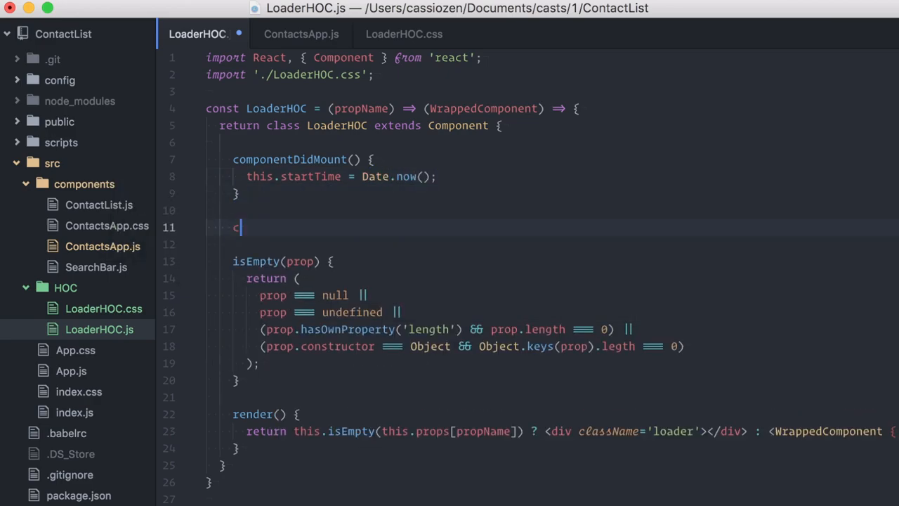
{"action": "type", "text": "omponentWillUpdate() {"}
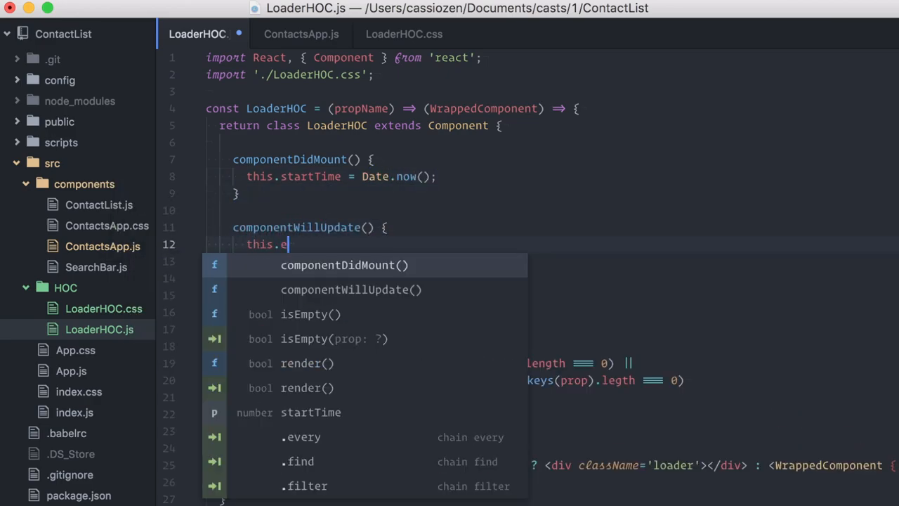
{"action": "type", "text": "ndTime = Date.now();"}
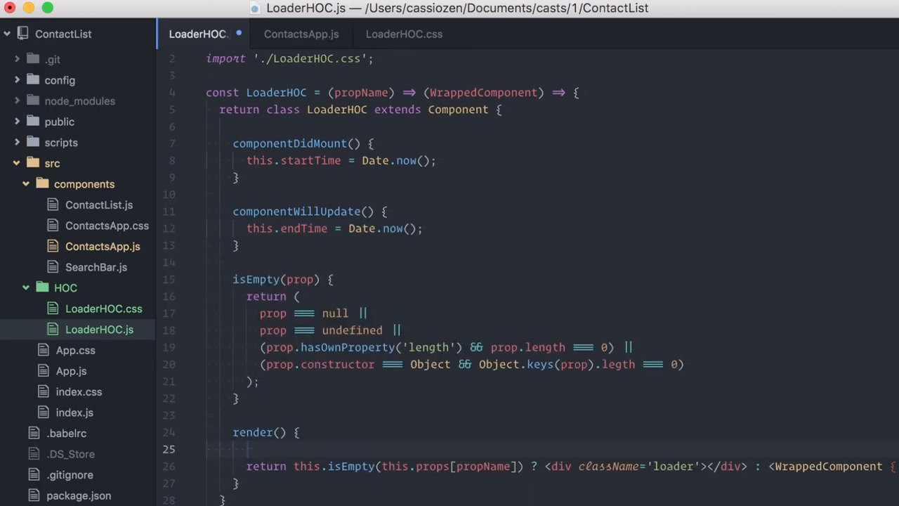
Step: Build const myProps with loadTime as (end - start) / 1000 to two decimals via toFixed(2)
{"action": "type", "text": "const myProps = {"}
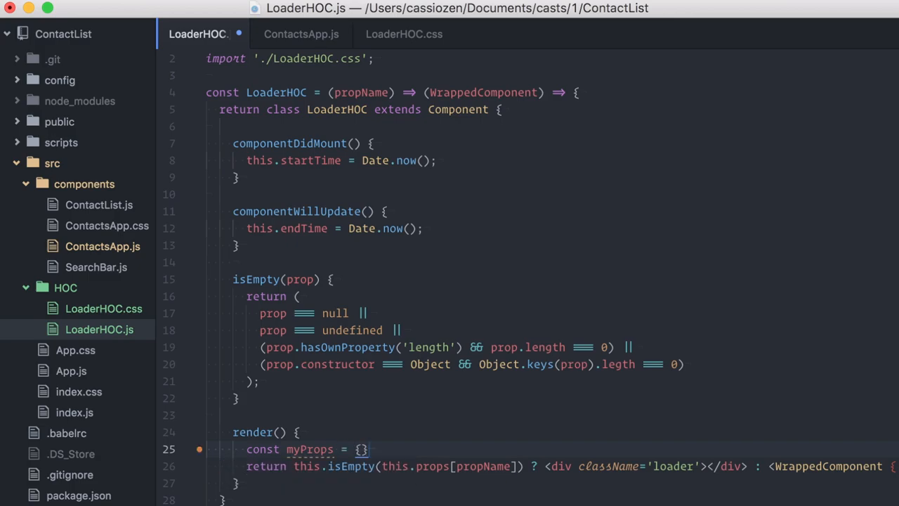
{"action": "type", "text": "loadTime:"}
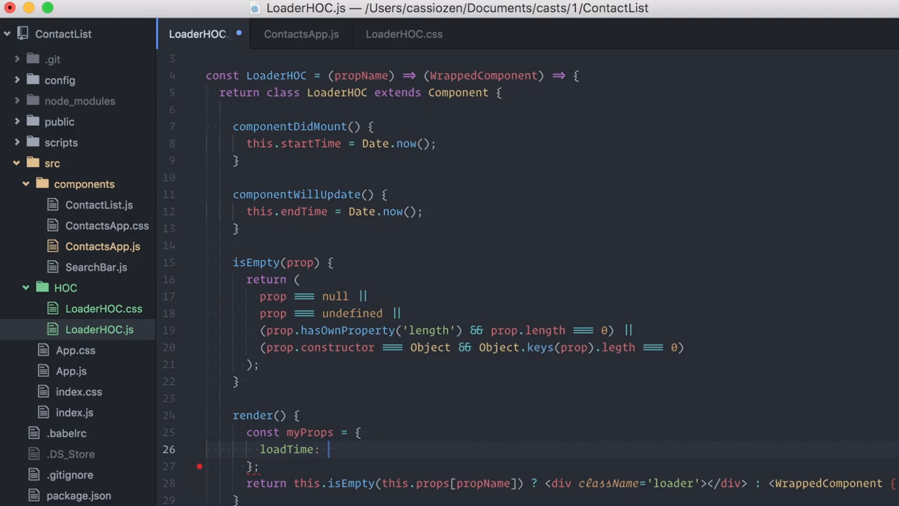
{"action": "type", "text": "this.endTime"}
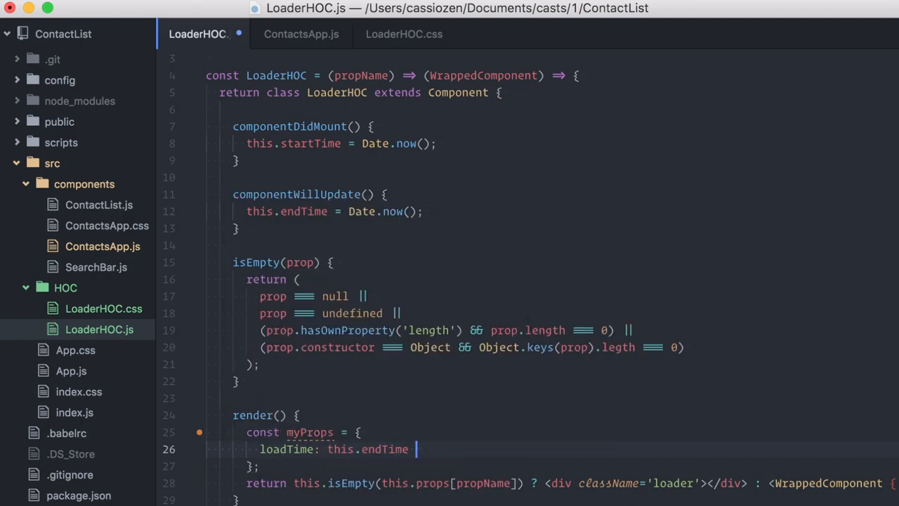
{"action": "type", "text": "- this.startTime)"}
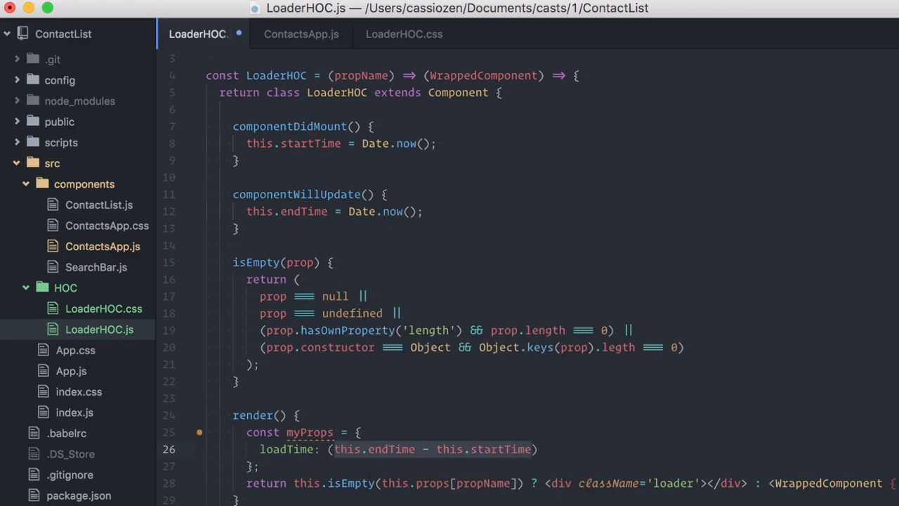
{"action": "type", "text": "/ 1000)"}
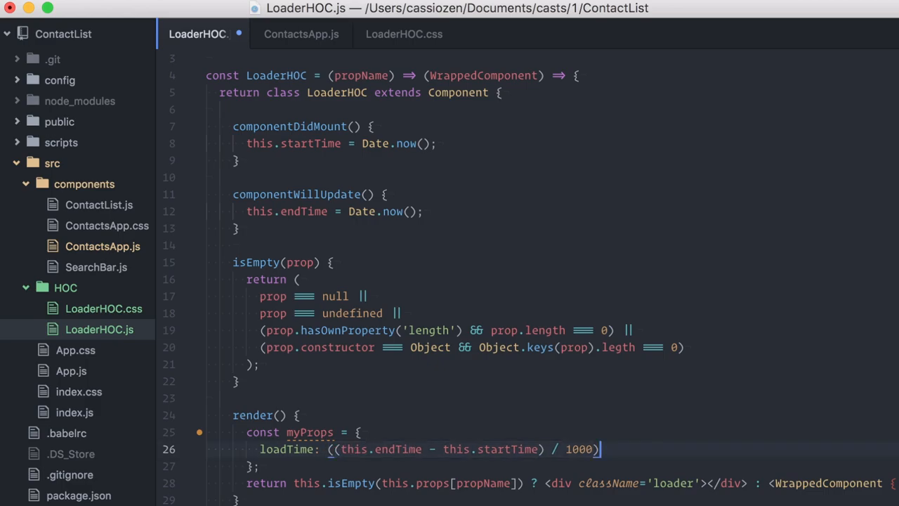
{"action": "type", "text": ".toFixed(2)"}
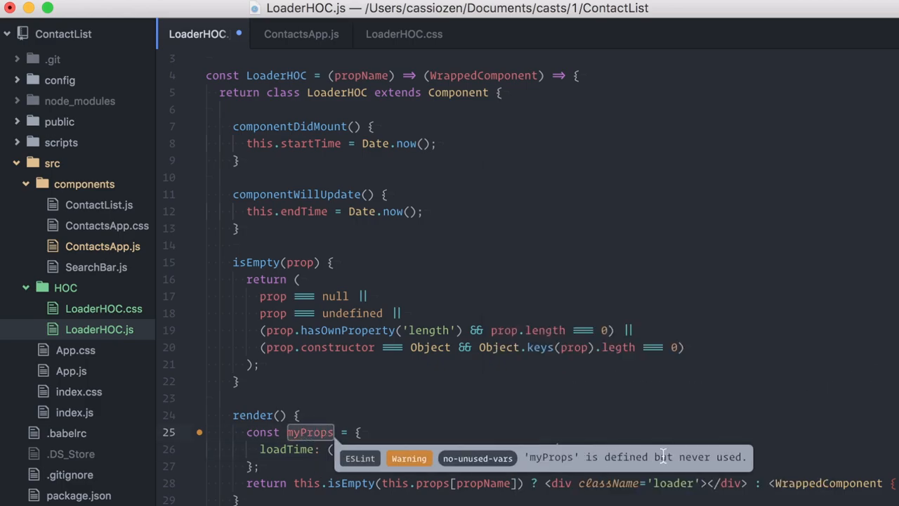
{"action": "scroll", "scroll_direction": "down", "scroll_amount": 3}
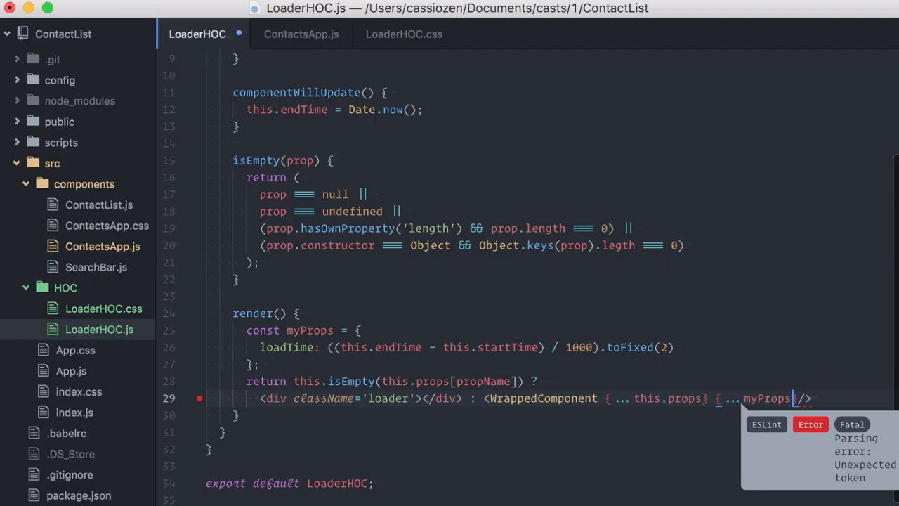
Step: Declare loadTime: PropTypes.string in ContactsApp's propTypes
{"action": "left_click", "coordinate": [300, 34]}
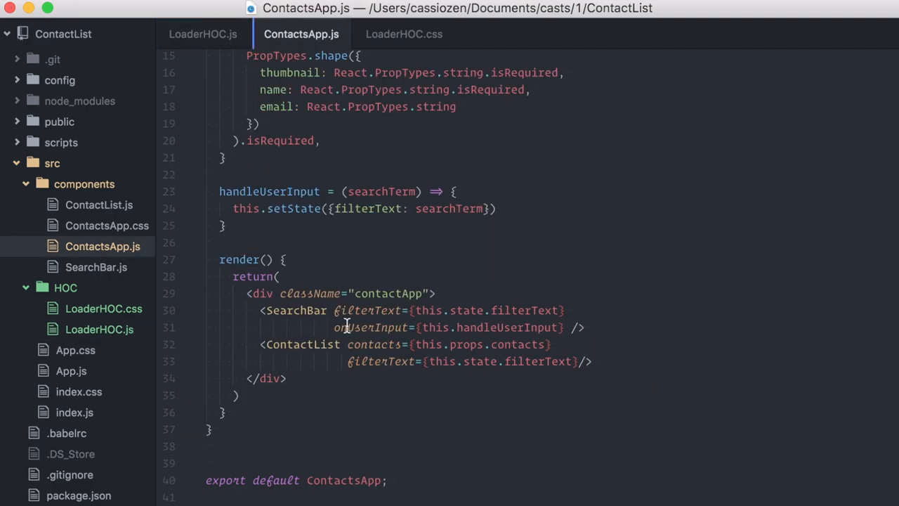
{"action": "scroll", "scroll_direction": "up", "scroll_amount": 3}
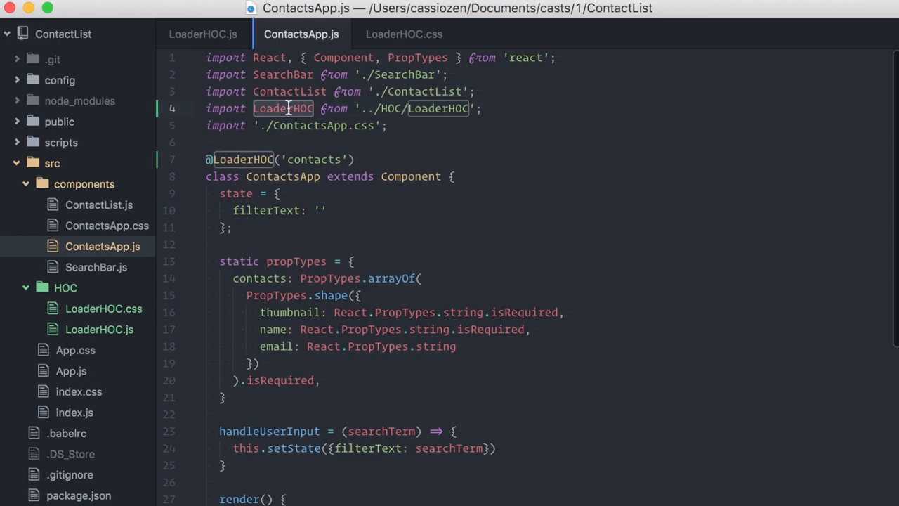
{"action": "scroll", "scroll_direction": "down", "scroll_amount": 3}
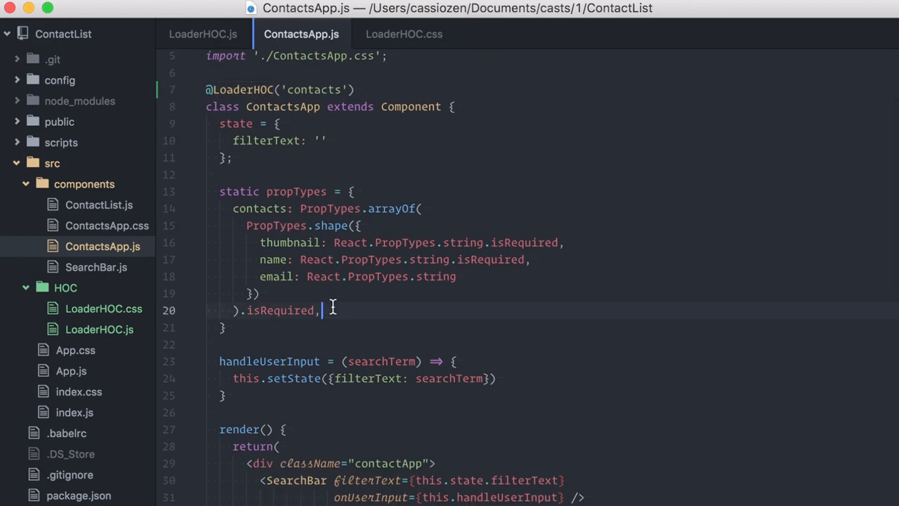
{"action": "type", "text": "loadTime"}
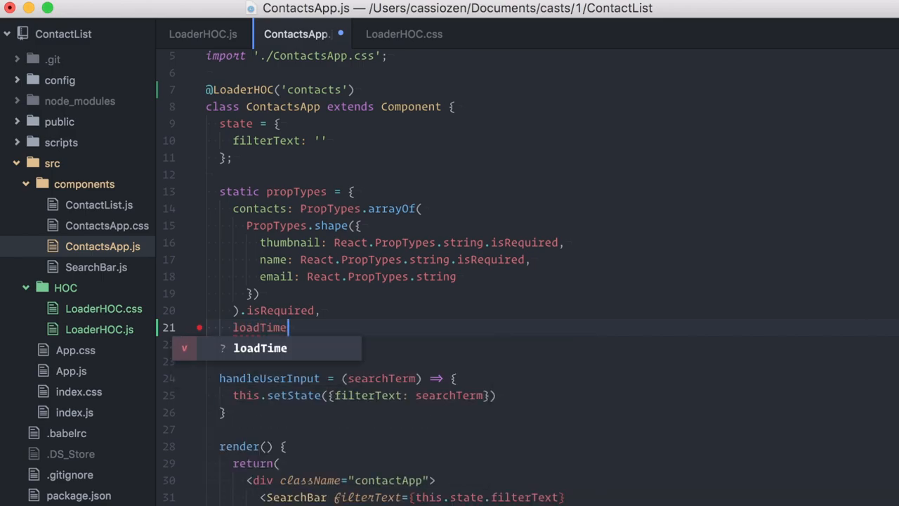
{"action": "type", "text": ": PropTypes.string,"}
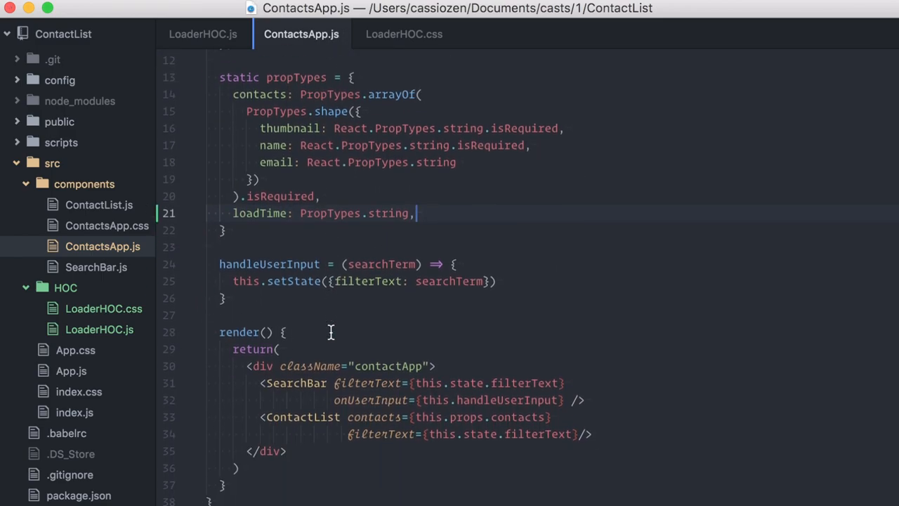
Step: Render <p>Load Time: {this.props.loadTime} seconds</p> under the ContactList
{"action": "scroll", "scroll_direction": "down", "scroll_amount": 3}
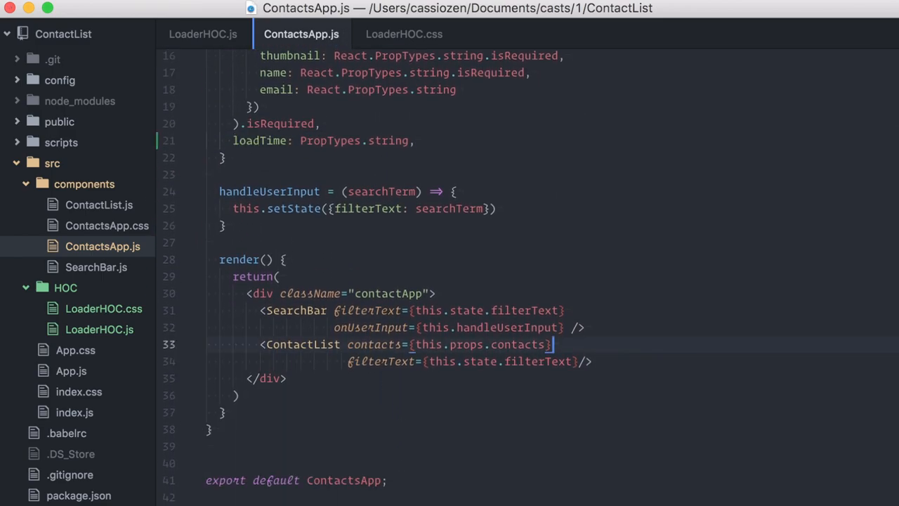
{"action": "type", "text": "<p></p>"}
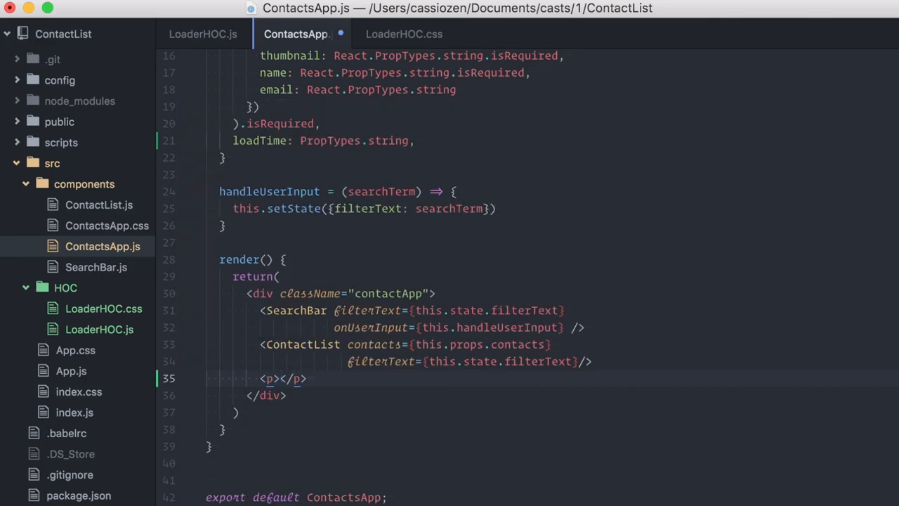
{"action": "type", "text": "Load Time: {this."}
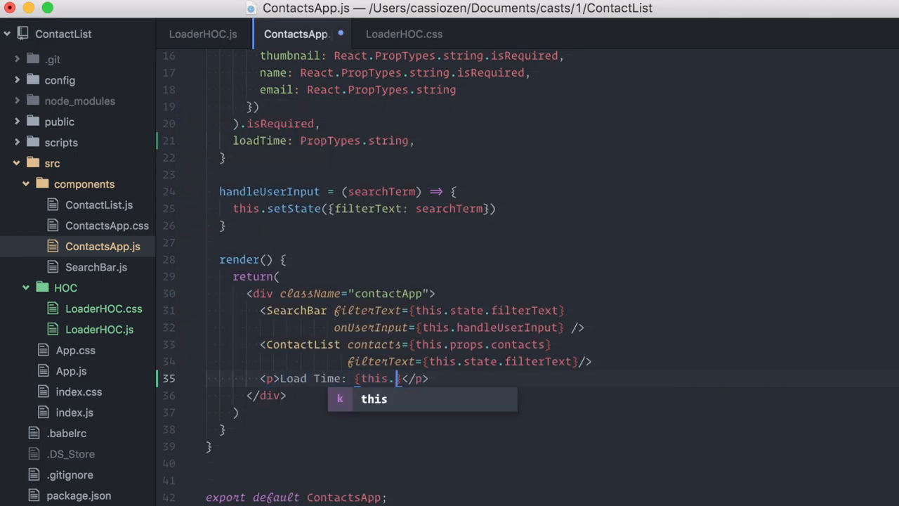
{"action": "type", "text": "props.loadTime} seco"}
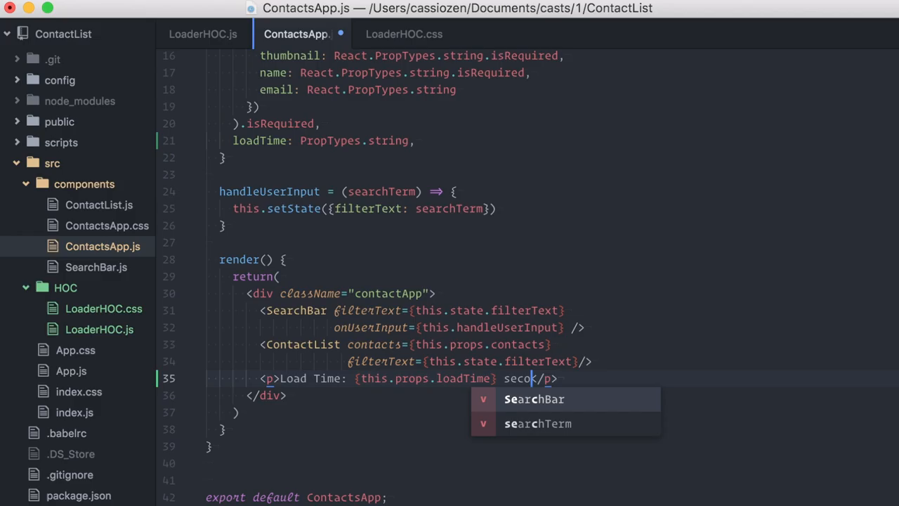